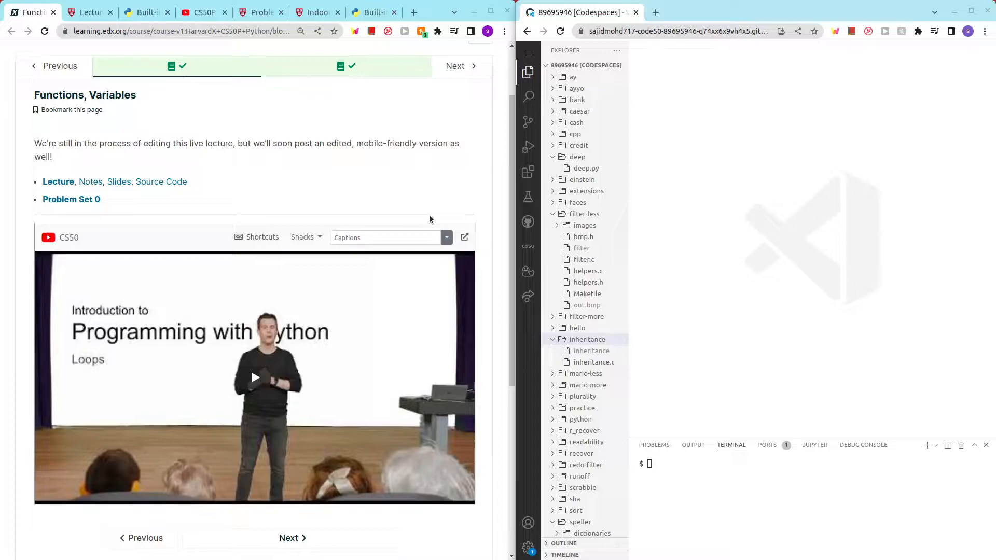
{"action": "mouse_move", "coordinate": [214, 161]}
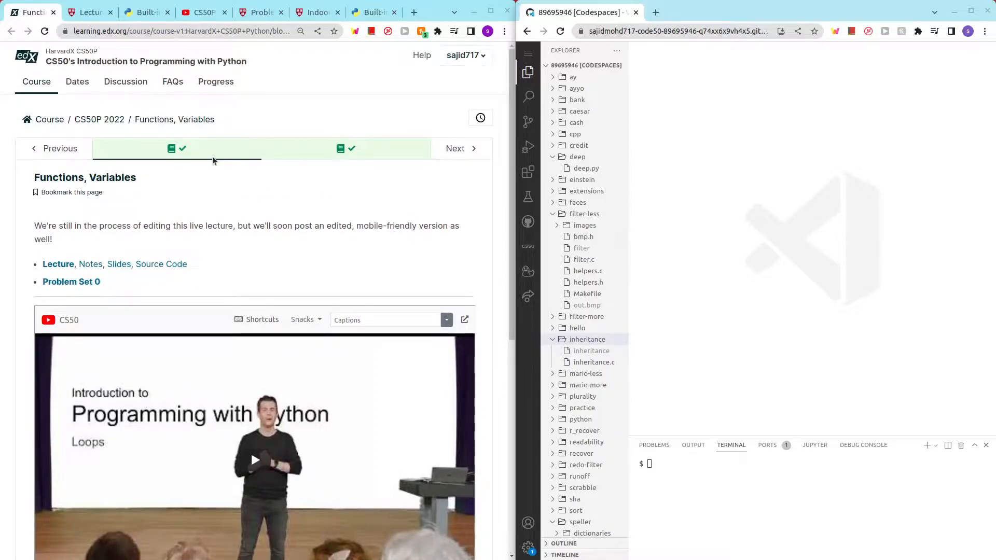
- Bring up the Lecture 0 notes at the strip() and title() string examples
{"action": "scroll", "scroll_direction": "down", "scroll_amount": 3}
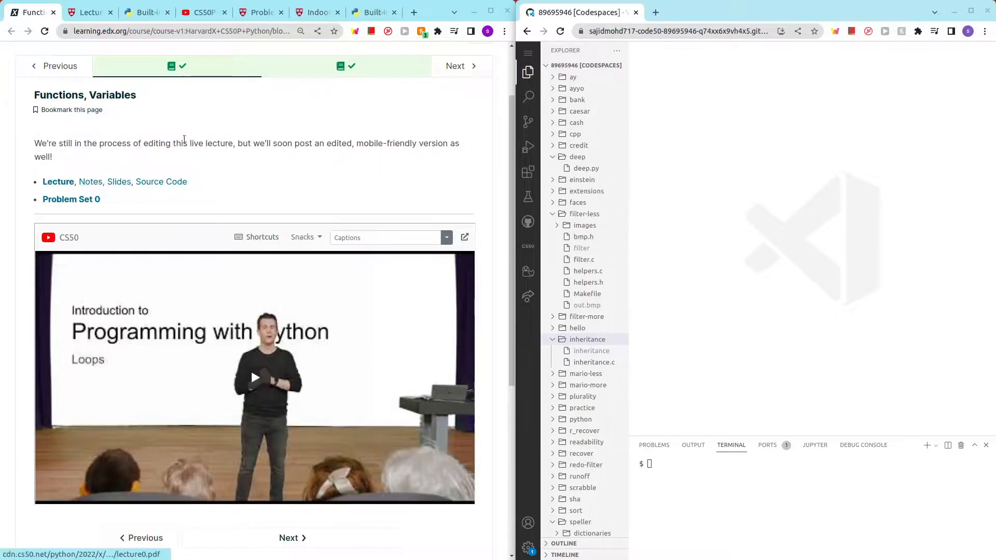
{"action": "mouse_move", "coordinate": [89, 20]}
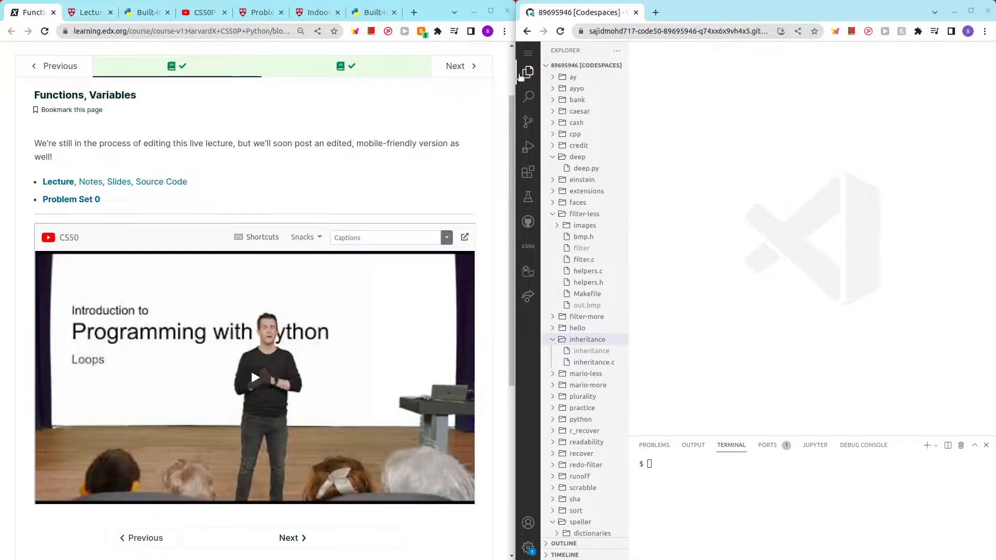
{"action": "left_click", "coordinate": [528, 71]}
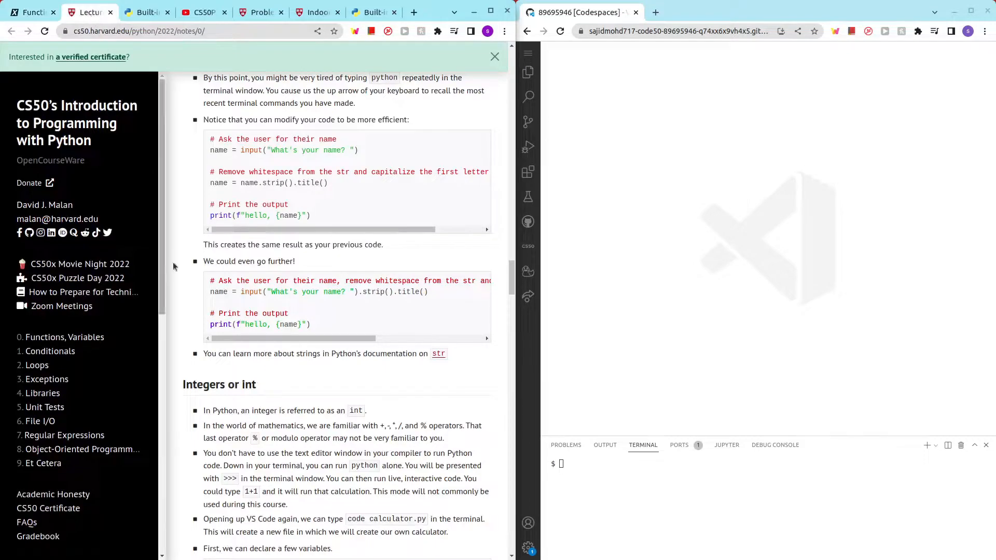
{"action": "mouse_move", "coordinate": [207, 207]}
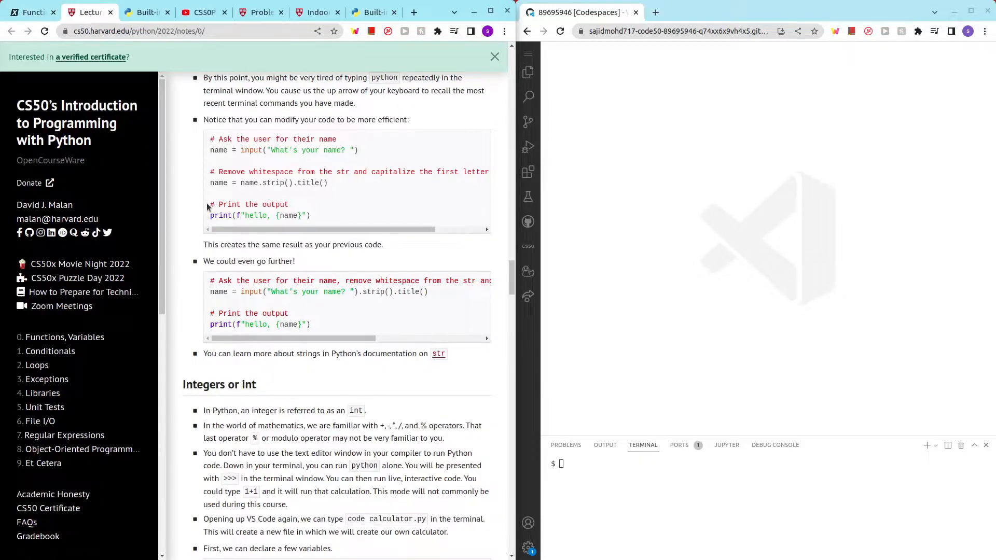
{"action": "scroll", "scroll_direction": "up", "scroll_amount": 3}
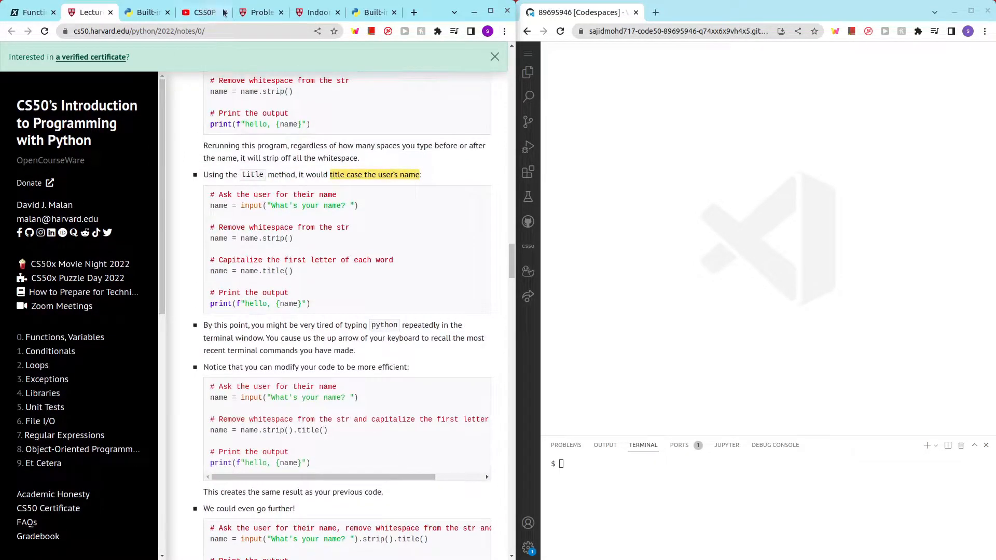
- Switch to the Indoor Voice page describing indoor.py, which prints input in lowercase
{"action": "left_click", "coordinate": [315, 12]}
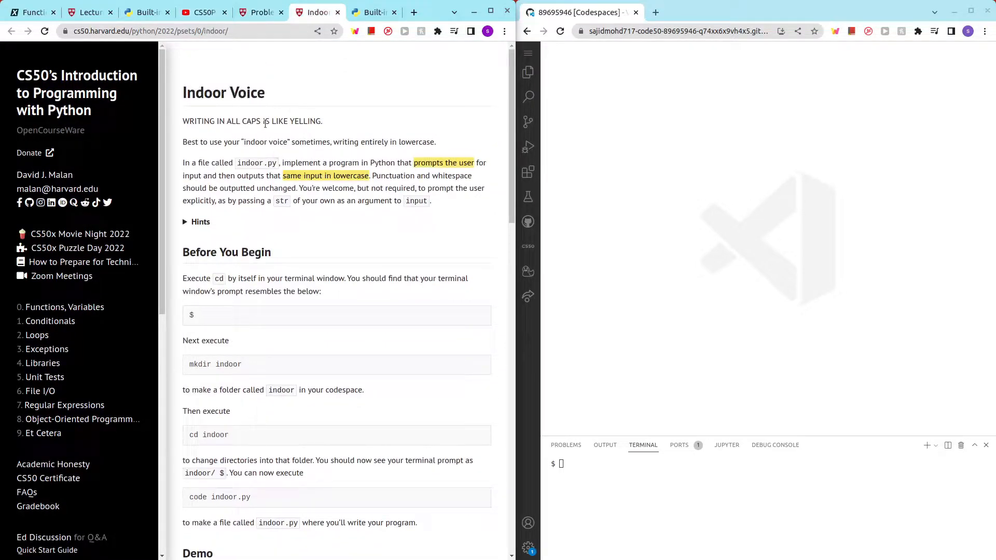
{"action": "mouse_move", "coordinate": [458, 264]}
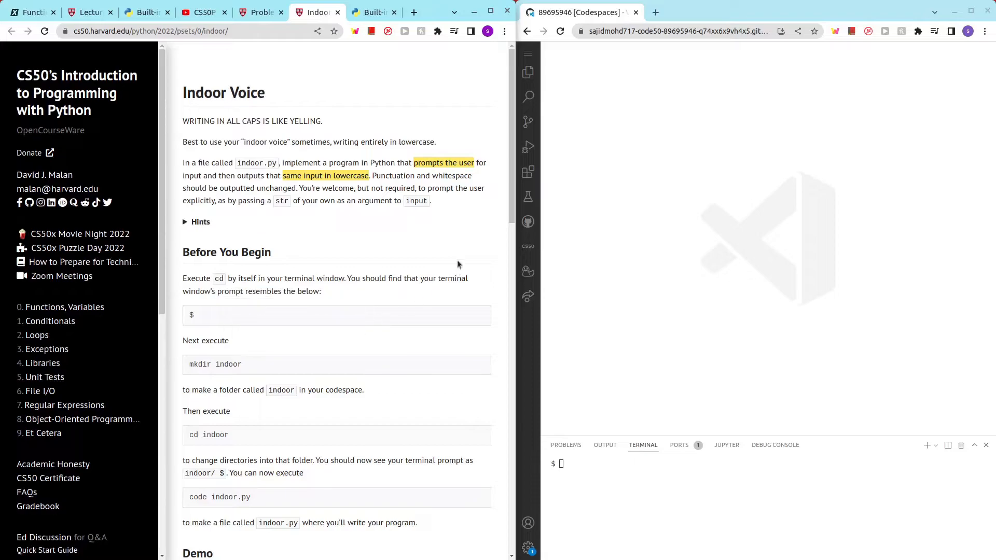
{"action": "mouse_move", "coordinate": [339, 219]}
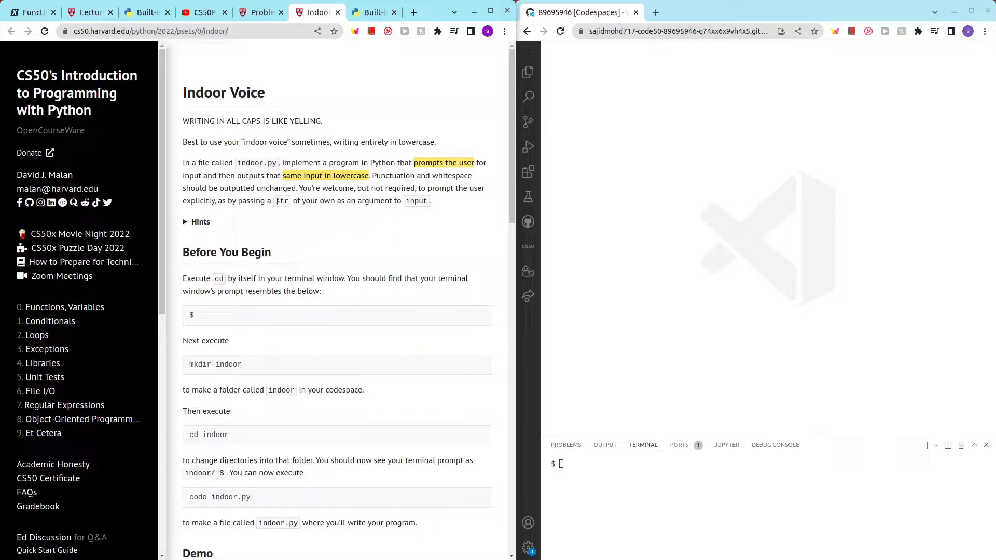
- Return to the Lecture 0 notes and select the sentence before the str documentation link
{"action": "left_click", "coordinate": [91, 12]}
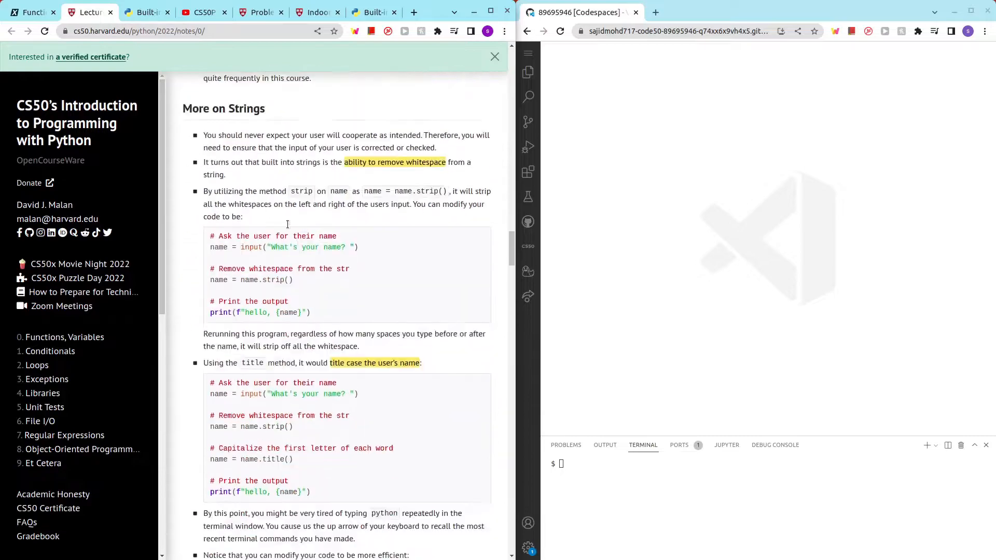
{"action": "scroll", "scroll_direction": "down", "scroll_amount": 3}
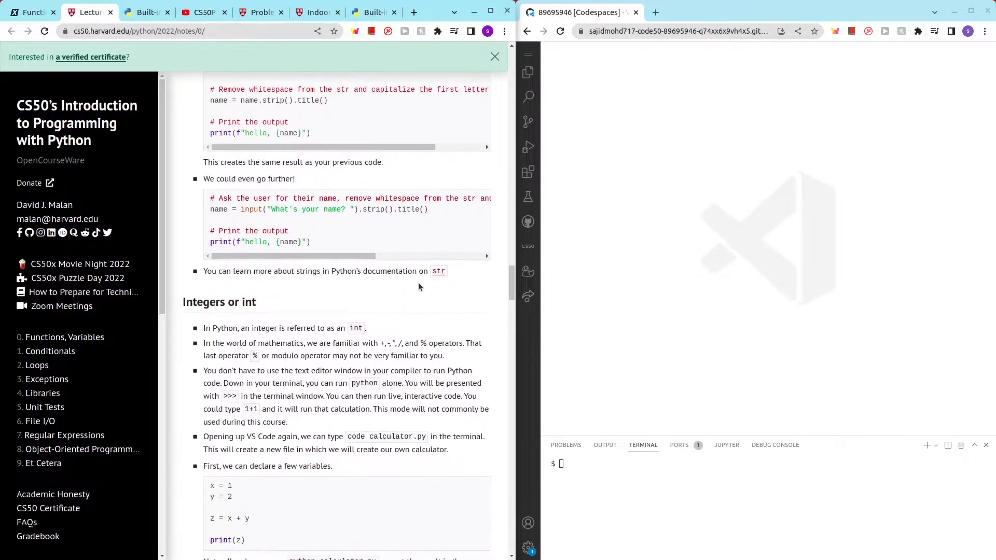
{"action": "left_click_drag", "start_coordinate": [227, 271], "coordinate": [418, 271]}
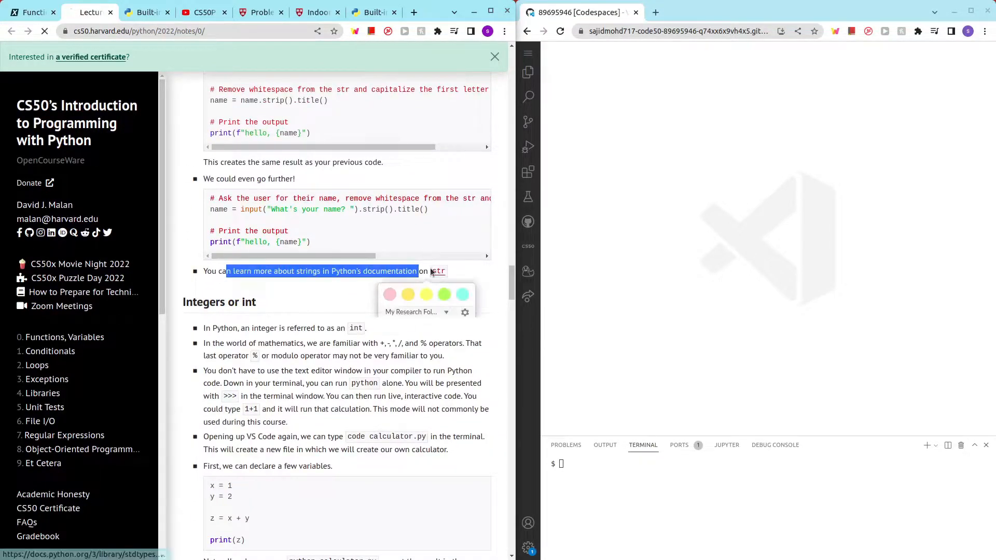
- Open Python's str documentation and close the extra documentation tab
{"action": "left_click", "coordinate": [439, 270]}
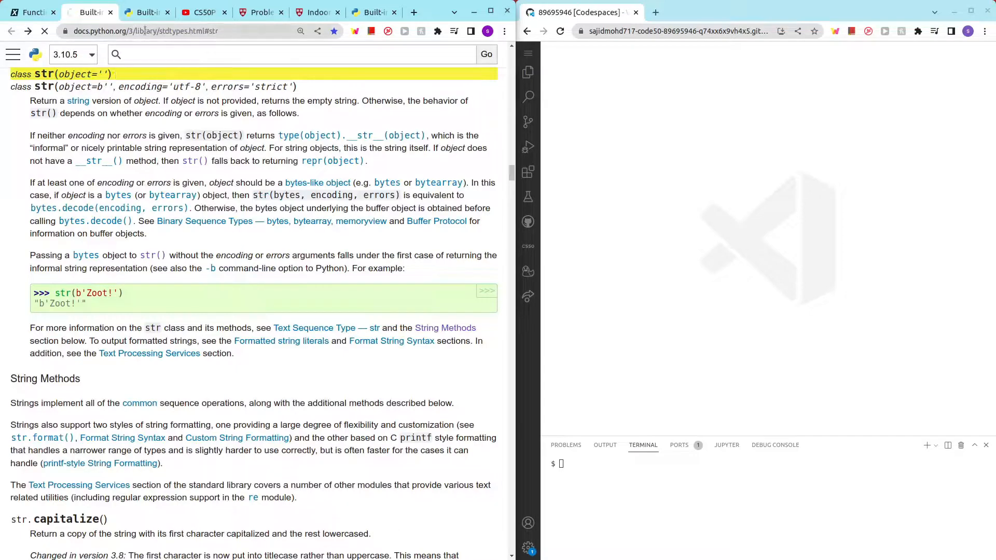
{"action": "left_click", "coordinate": [88, 12]}
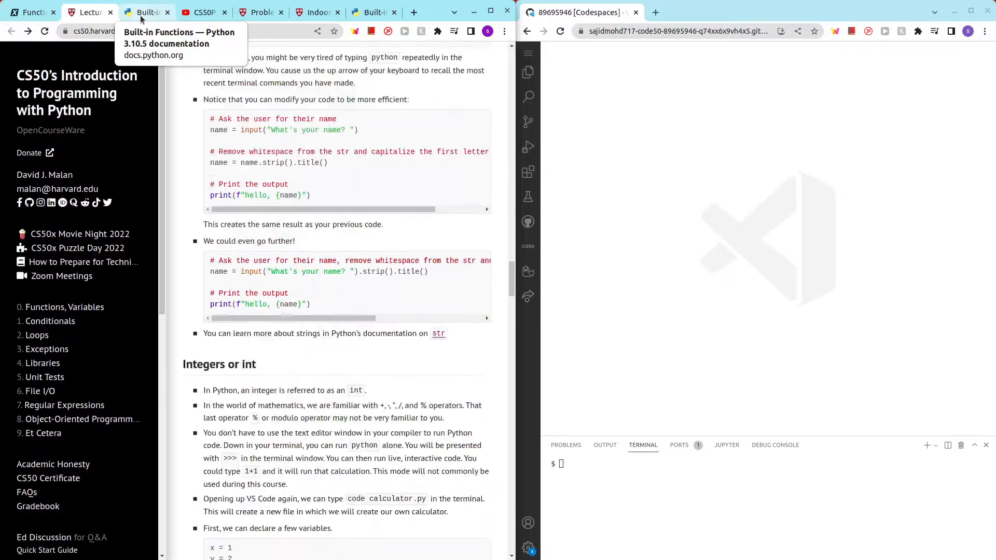
{"action": "left_click", "coordinate": [145, 11]}
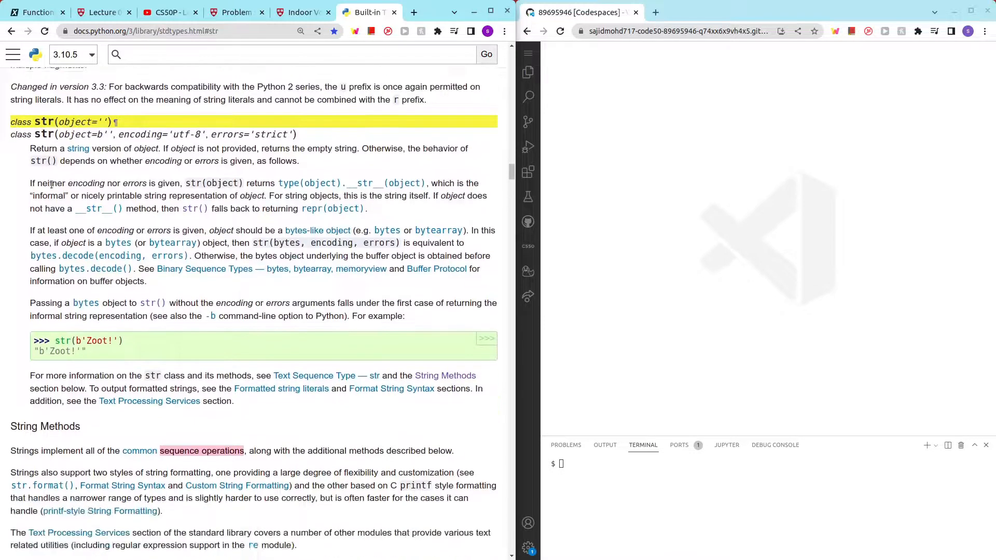
- Highlight the String Methods heading and browse methods like capitalize, casefold and count
{"action": "scroll", "scroll_direction": "down", "scroll_amount": 3}
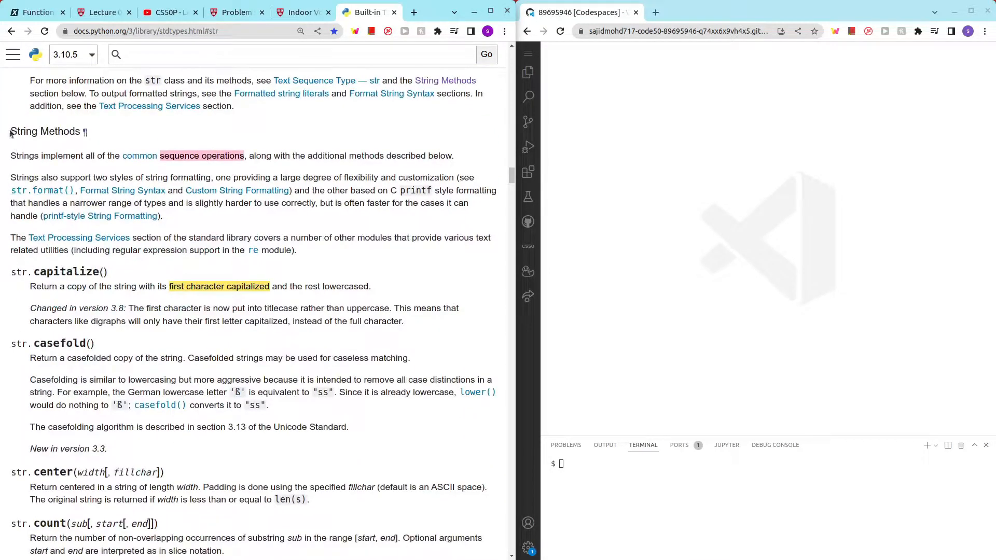
{"action": "double_click", "coordinate": [45, 131]}
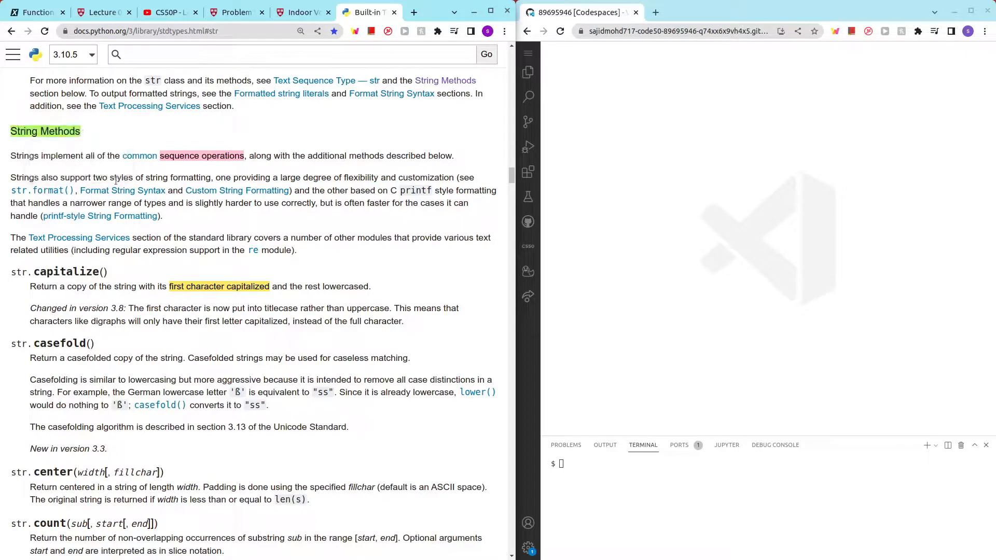
{"action": "scroll", "scroll_direction": "down", "scroll_amount": 3}
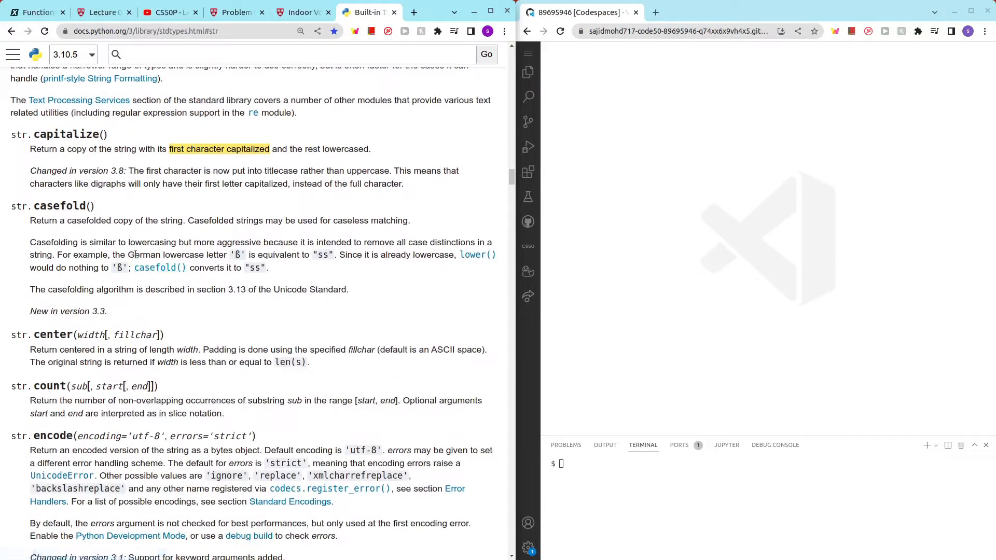
{"action": "scroll", "scroll_direction": "down", "scroll_amount": 3}
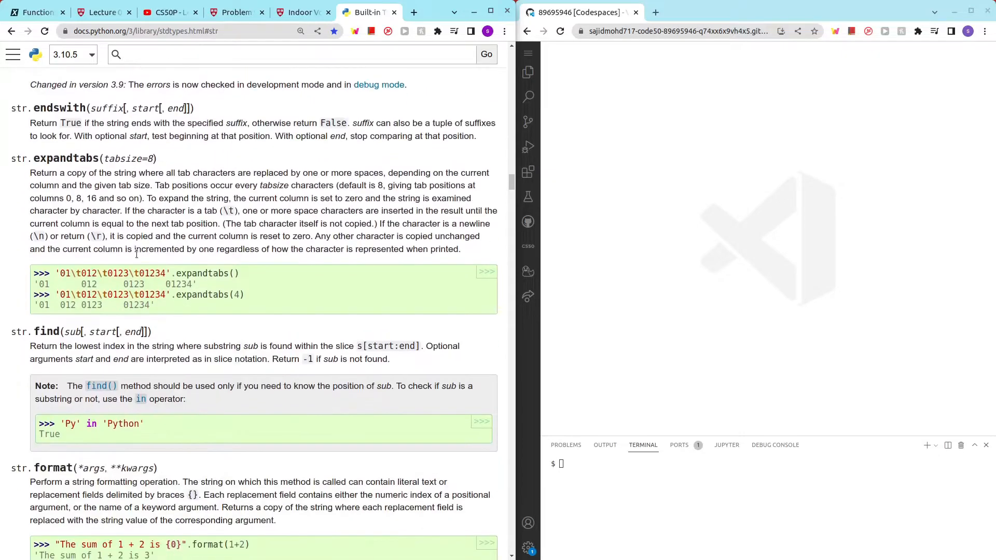
{"action": "scroll", "scroll_direction": "up", "scroll_amount": 3}
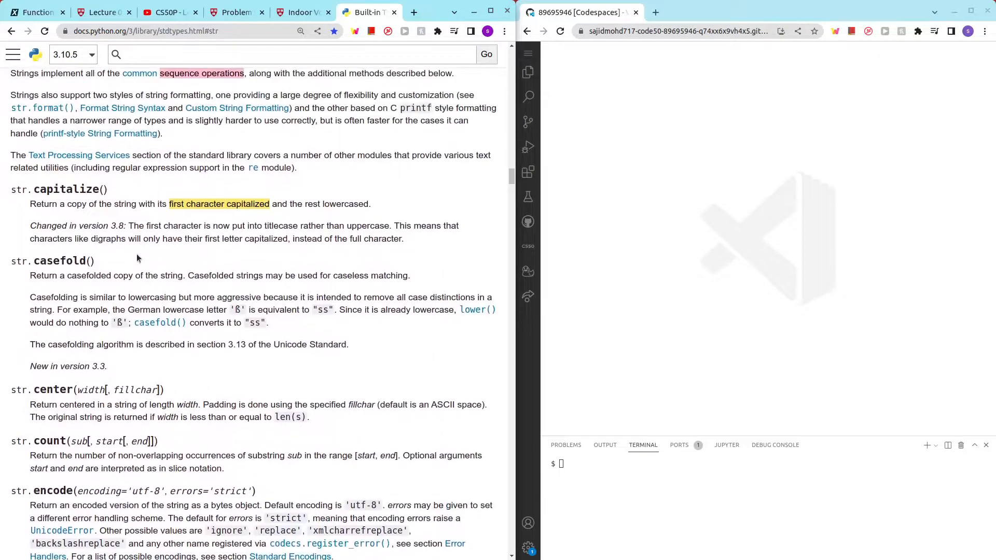
{"action": "scroll", "scroll_direction": "up", "scroll_amount": 3}
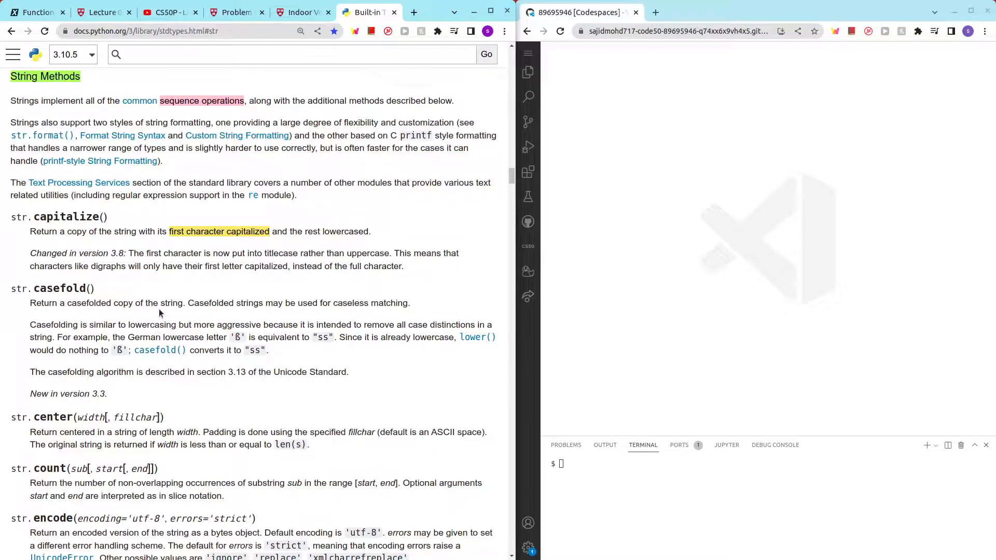
{"action": "mouse_move", "coordinate": [86, 300]}
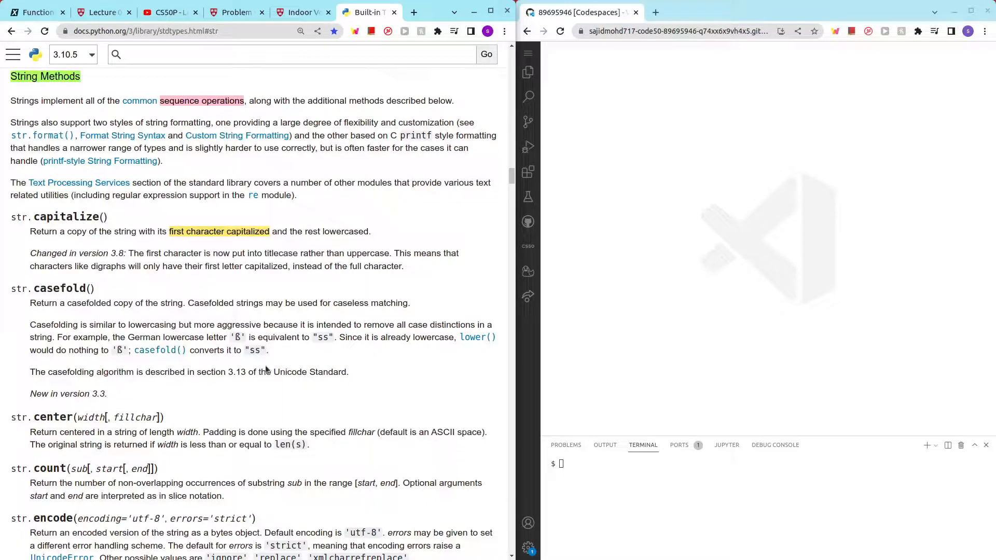
{"action": "scroll", "scroll_direction": "down", "scroll_amount": 3}
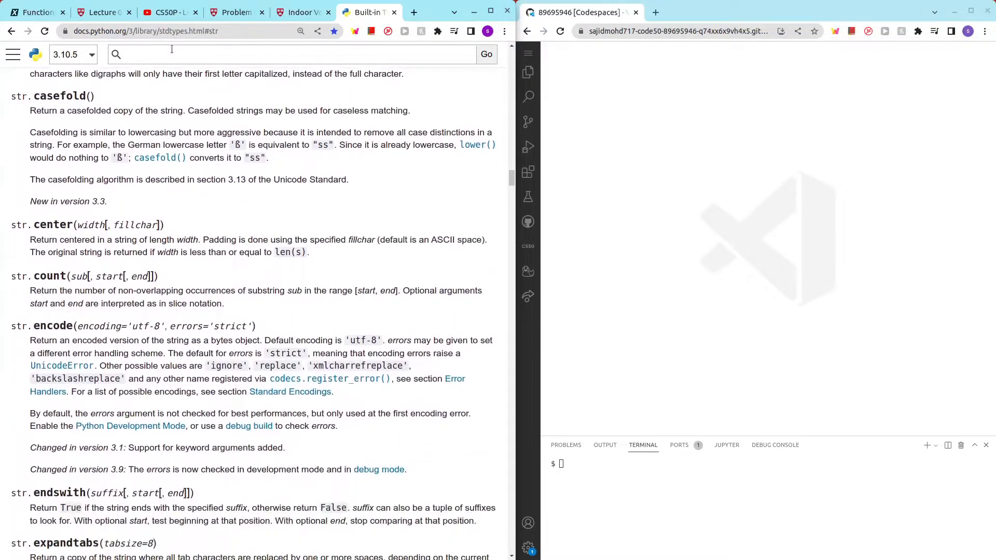
- Switch back to the Indoor Voice page to reread the lowercase specification
{"action": "left_click", "coordinate": [303, 12]}
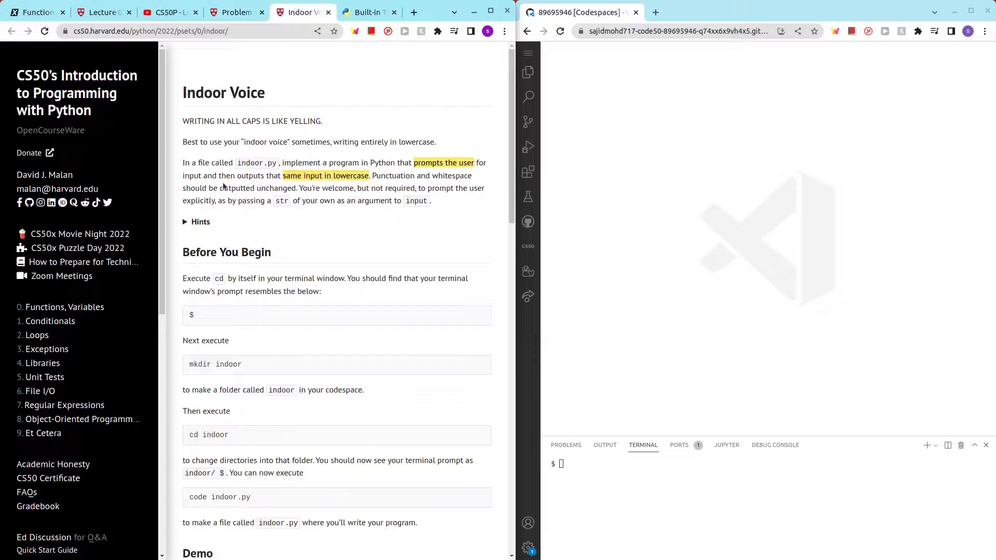
{"action": "mouse_move", "coordinate": [231, 178]}
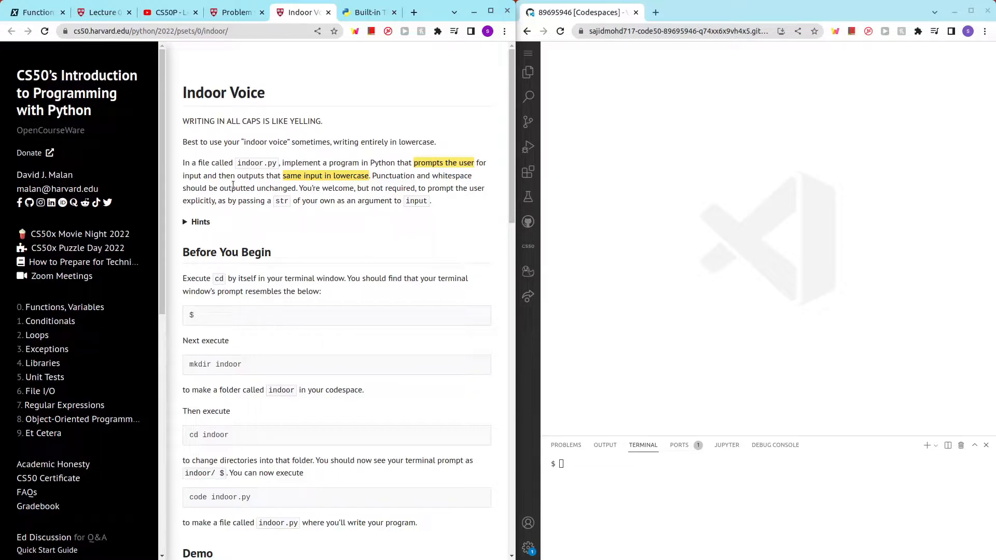
- Find and select the str.lower() description in the docs, then return to Indoor Voice
{"action": "left_click", "coordinate": [367, 12]}
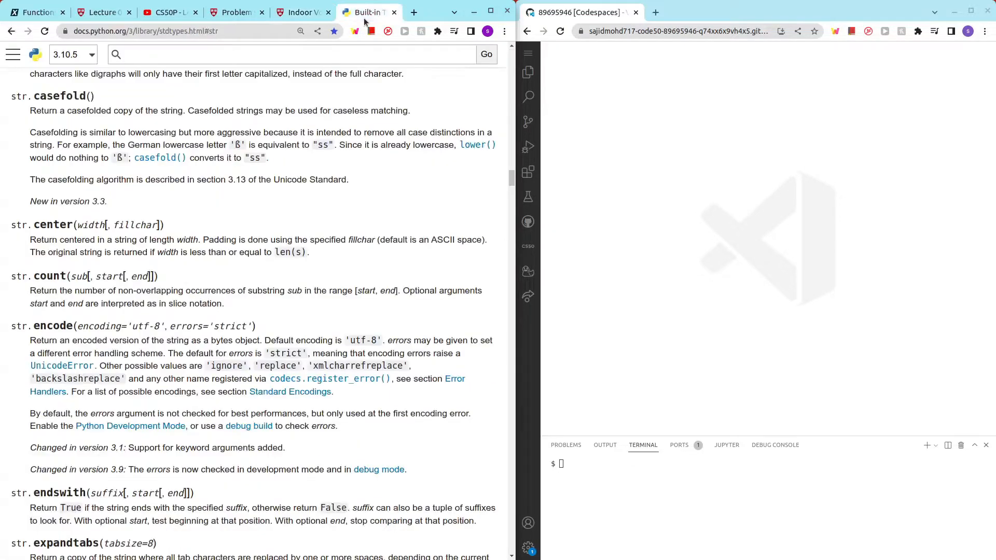
{"action": "scroll", "scroll_direction": "down", "scroll_amount": 3}
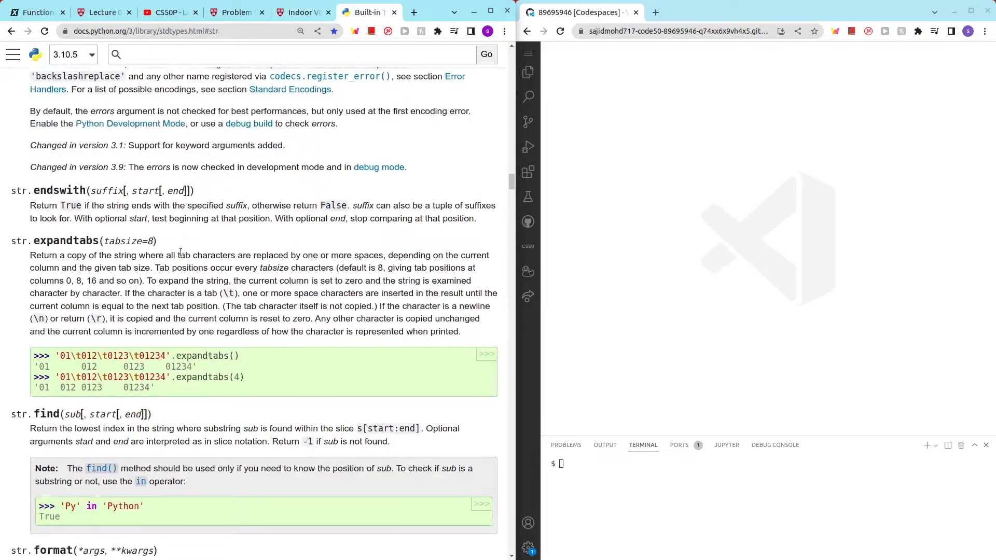
{"action": "scroll", "scroll_direction": "down", "scroll_amount": 3}
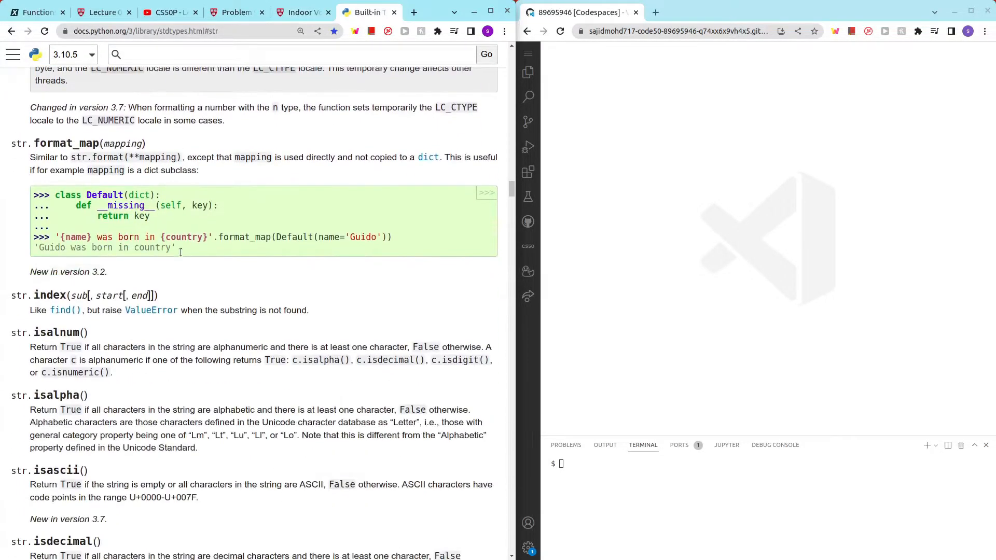
{"action": "scroll", "scroll_direction": "down", "scroll_amount": 3}
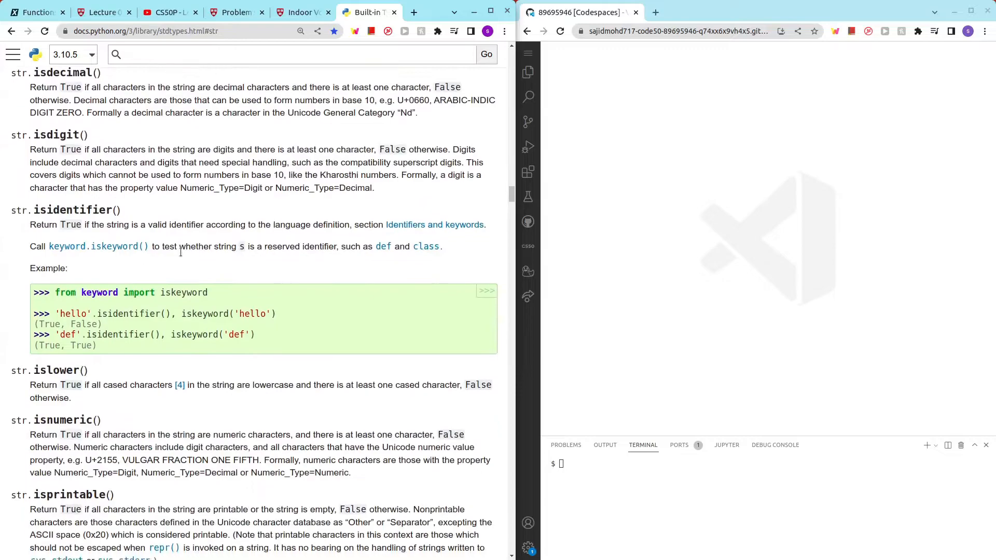
{"action": "scroll", "scroll_direction": "down", "scroll_amount": 3}
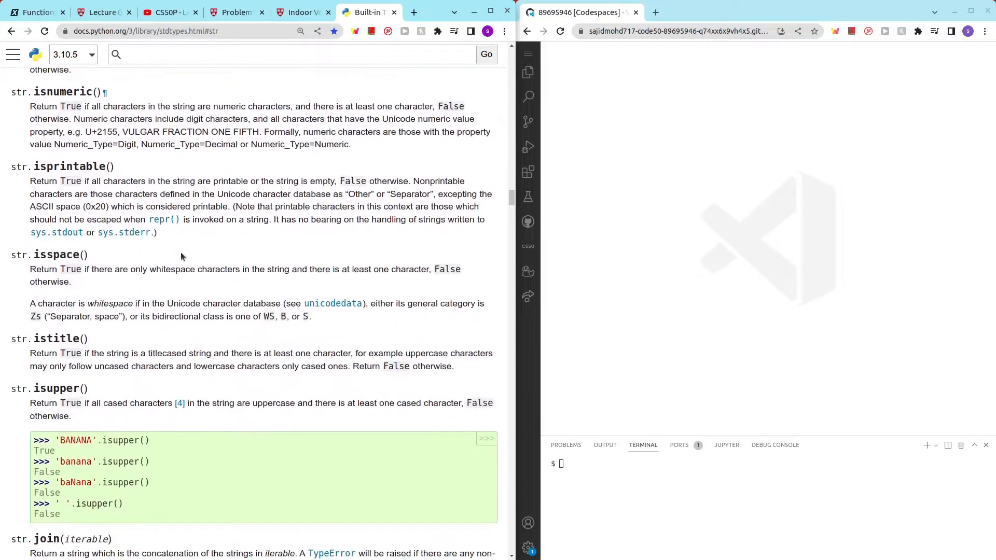
{"action": "scroll", "scroll_direction": "down", "scroll_amount": 3}
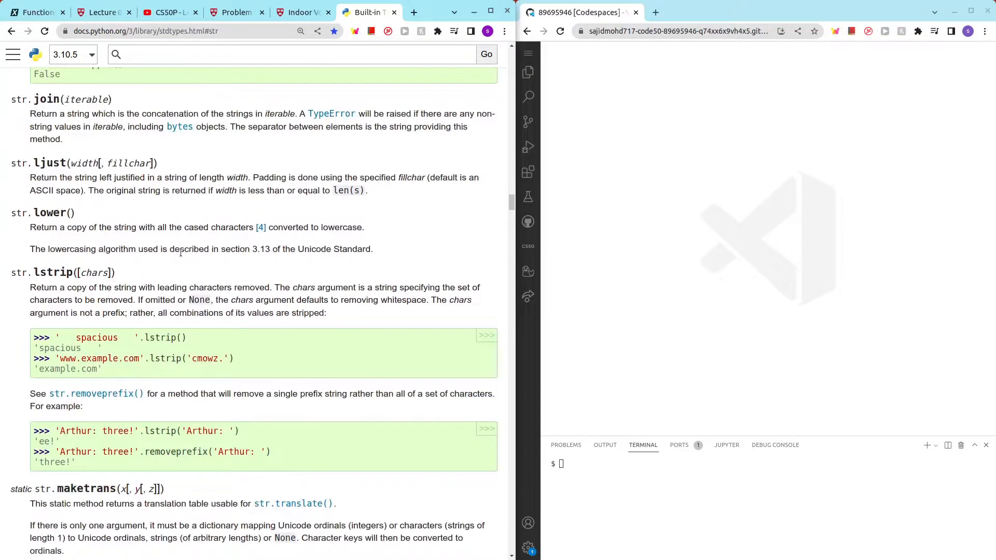
{"action": "left_click_drag", "start_coordinate": [11, 212], "coordinate": [183, 249]}
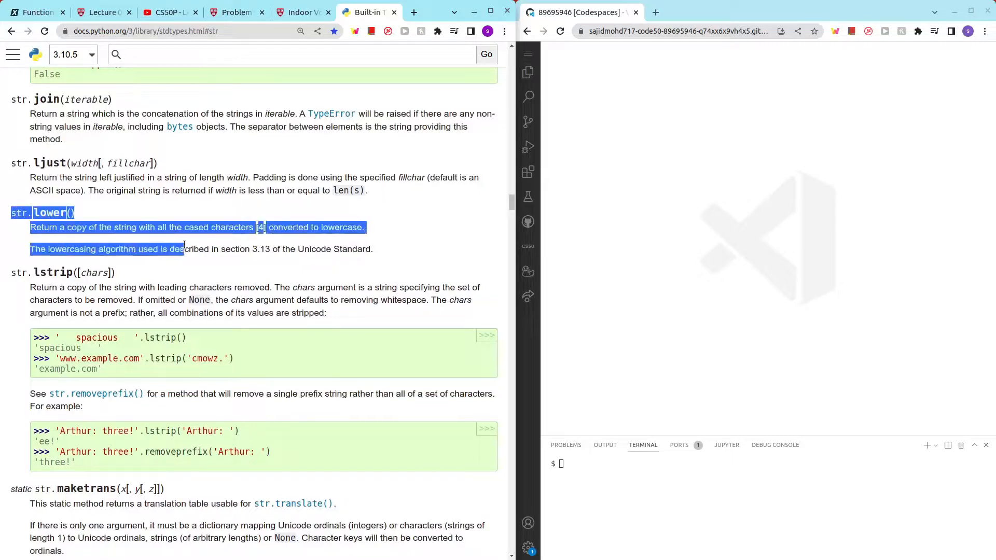
{"action": "left_click", "coordinate": [120, 227]}
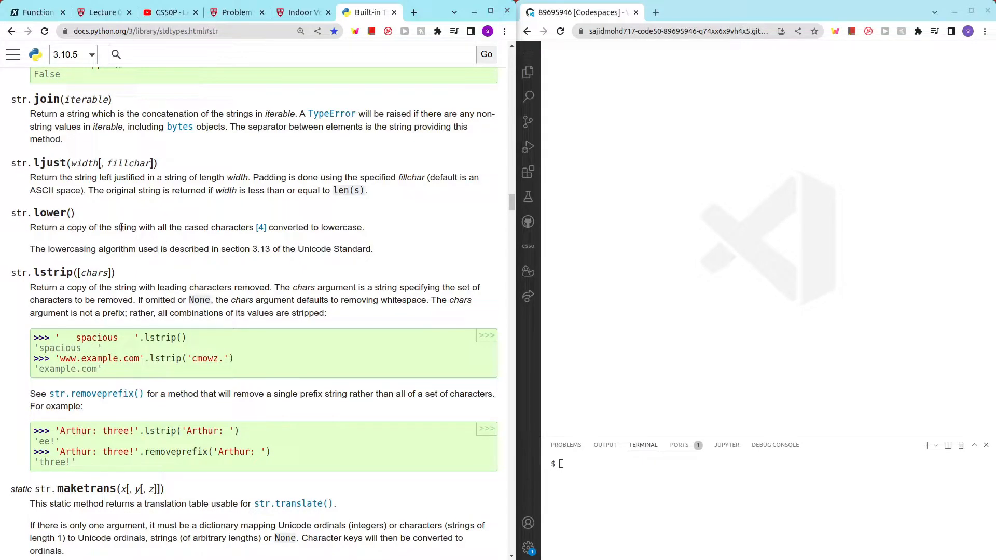
{"action": "mouse_move", "coordinate": [232, 227]}
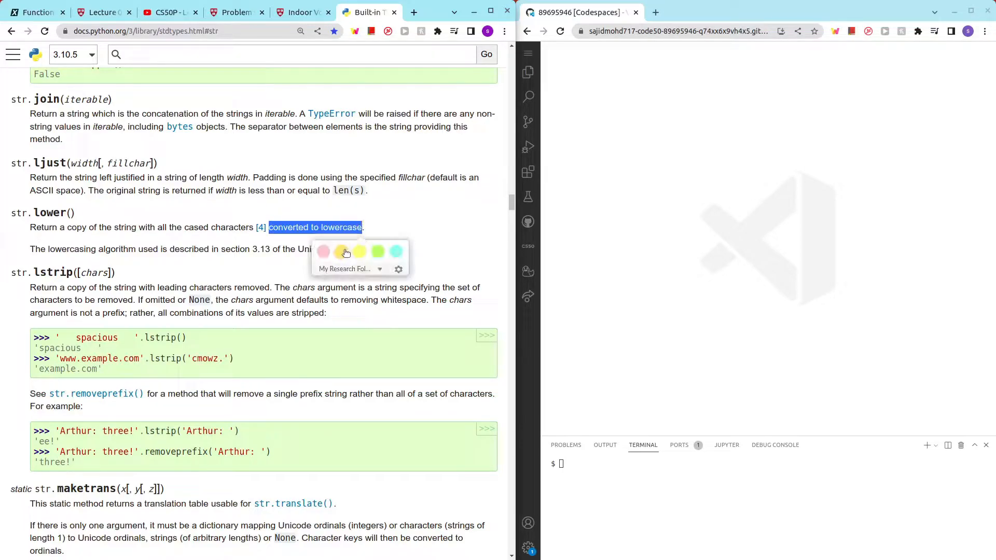
{"action": "left_click", "coordinate": [302, 12]}
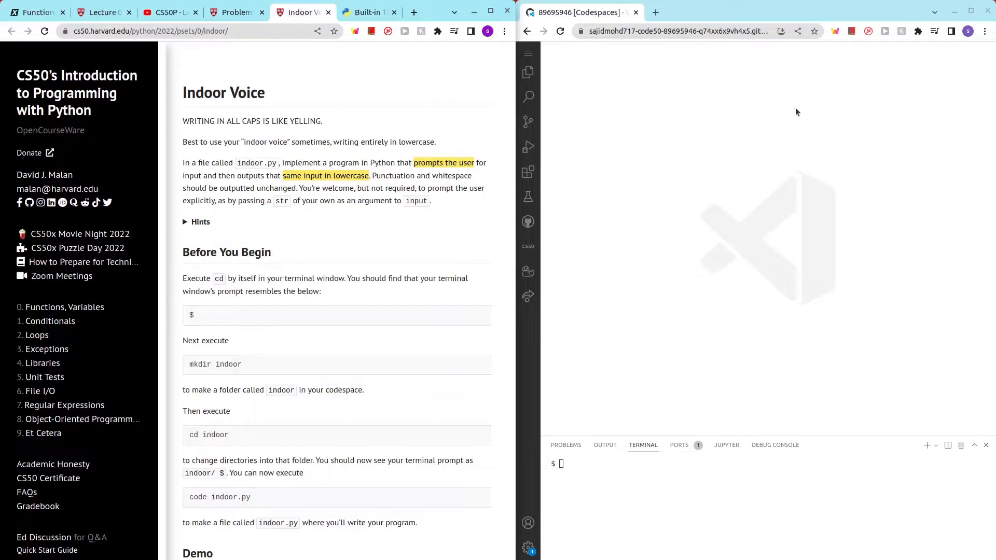
- Run mkdir indoor, then code indoor.py to open the new file
{"action": "scroll", "scroll_direction": "down", "scroll_amount": 3}
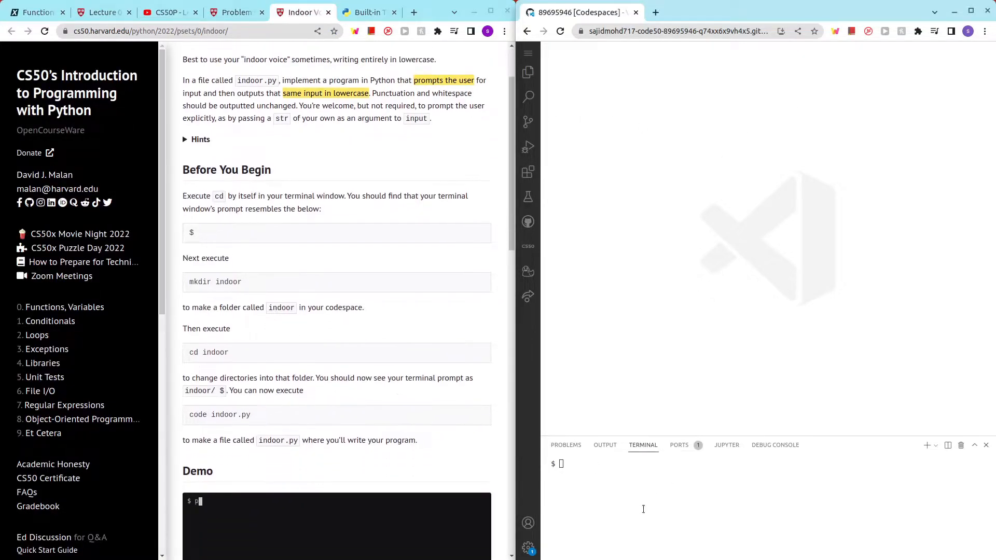
{"action": "type", "text": "mkdir indoor"}
{"action": "type", "text": "cd indoor"}
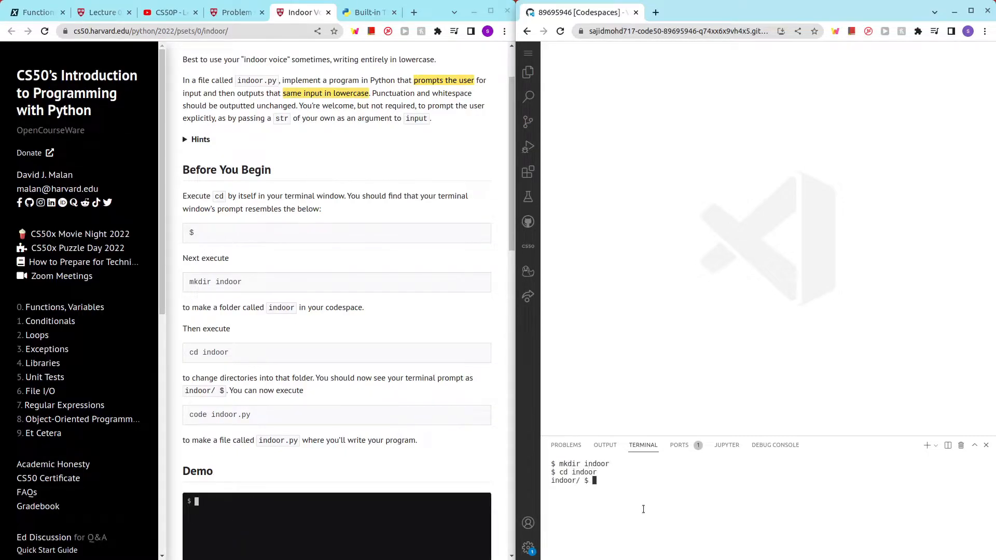
{"action": "scroll", "scroll_direction": "down", "scroll_amount": 3}
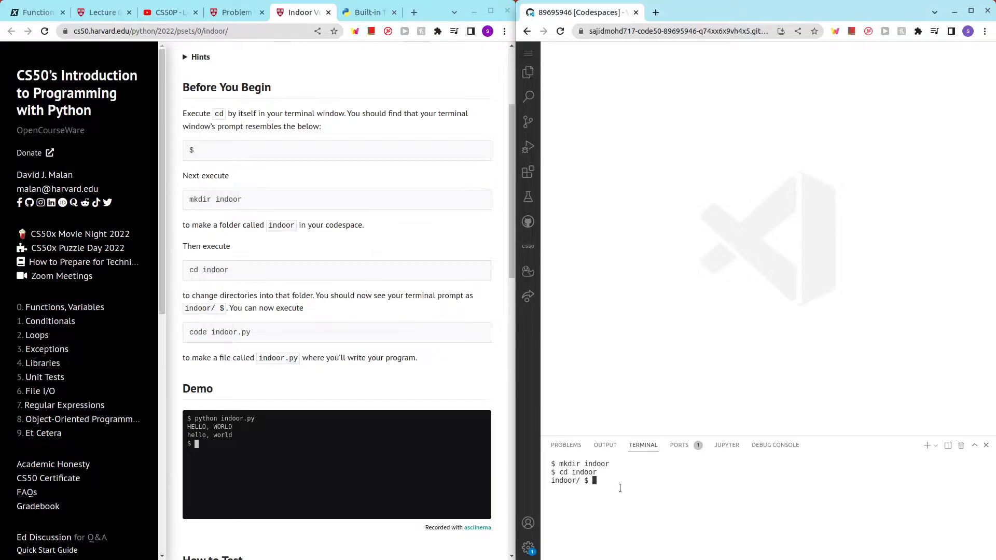
{"action": "type", "text": "code"}
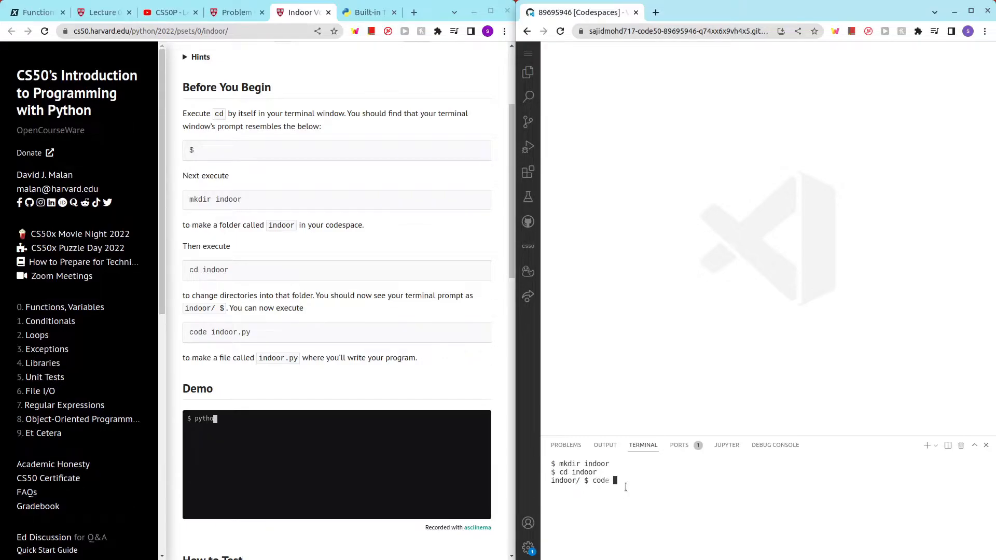
{"action": "type", "text": "indoor"}
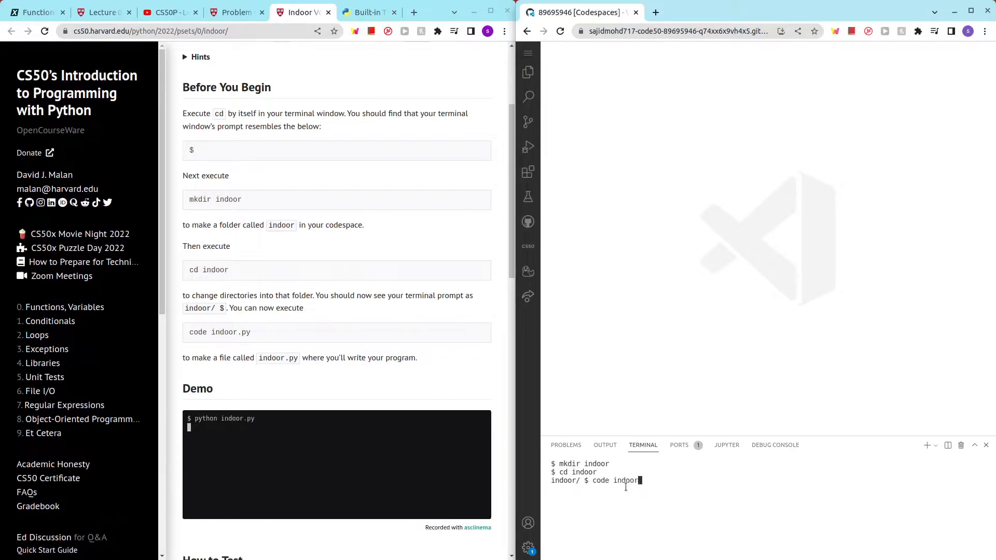
{"action": "type", "text": ".py"}
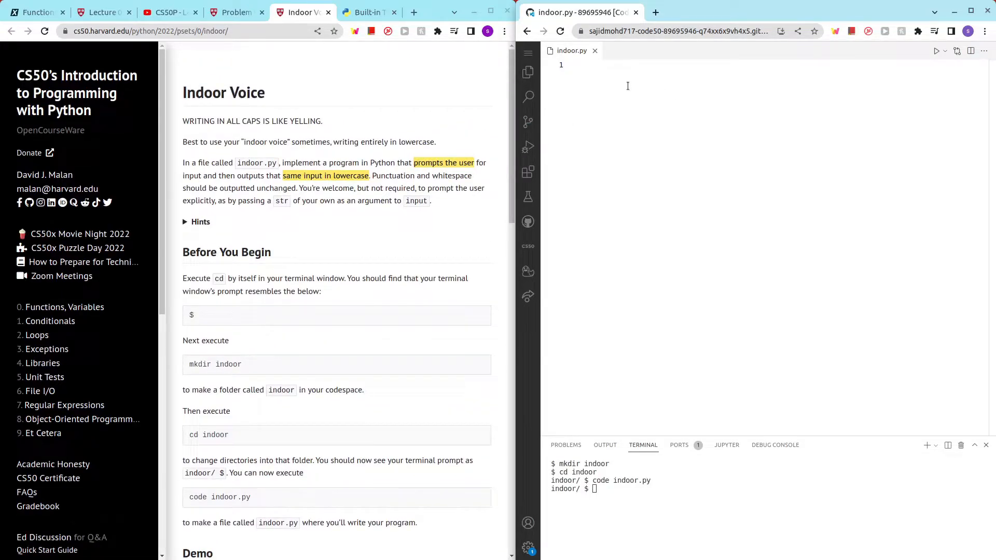
- Draft input() with .lower() in indoor.py and try running python indoor.py
{"action": "type", "text": "input()"}
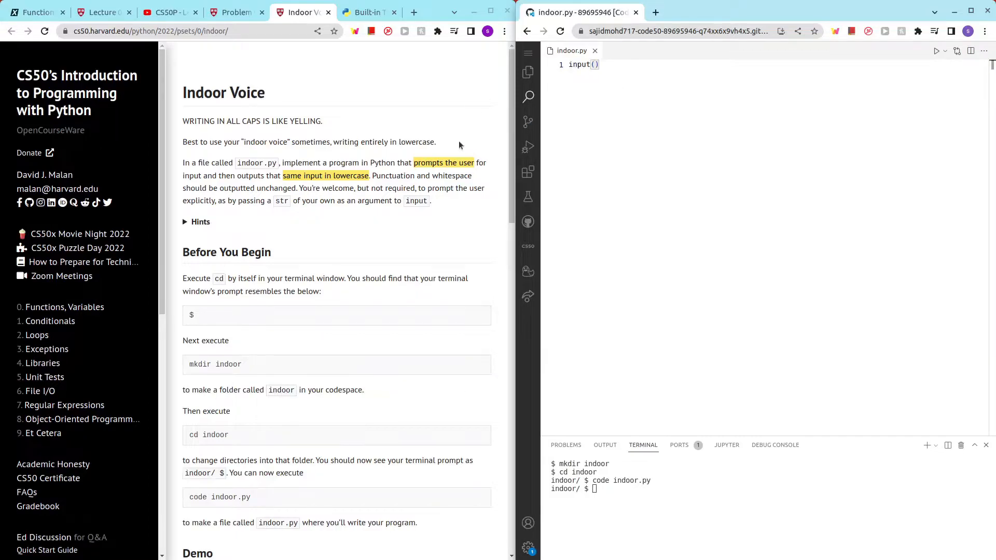
{"action": "scroll", "scroll_direction": "down", "scroll_amount": 3}
{"action": "type", "text": "\"hi "}
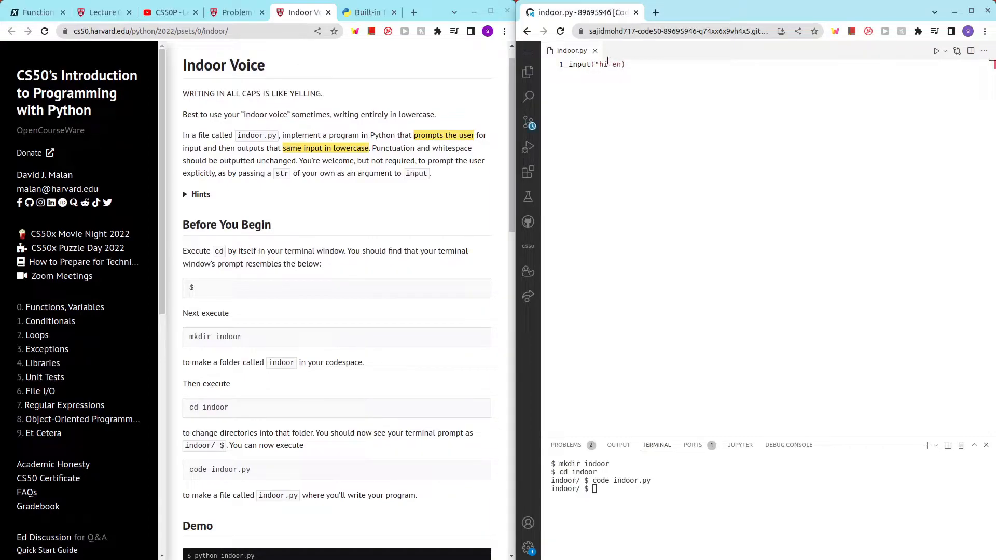
{"action": "type", "text": "enter a"}
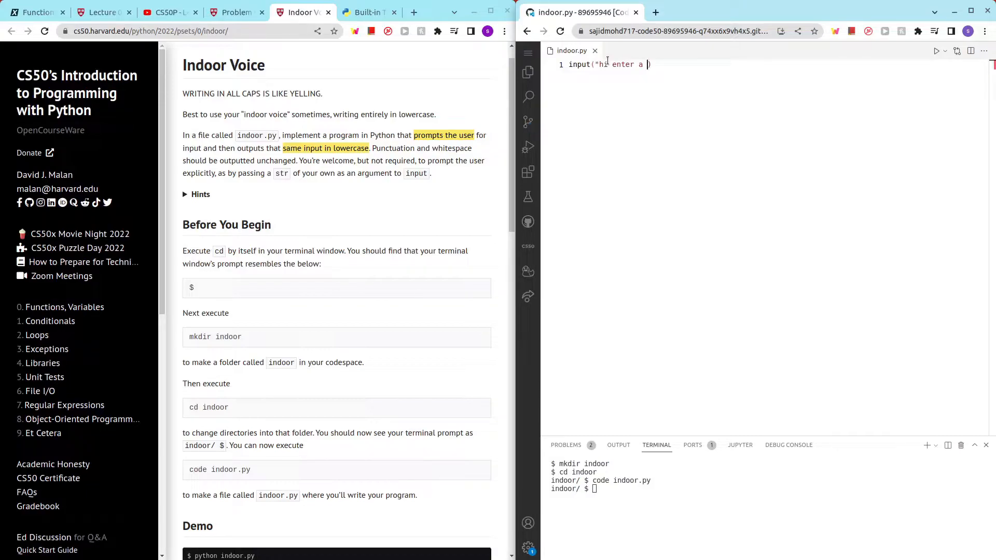
{"action": "type", "text": "word"}
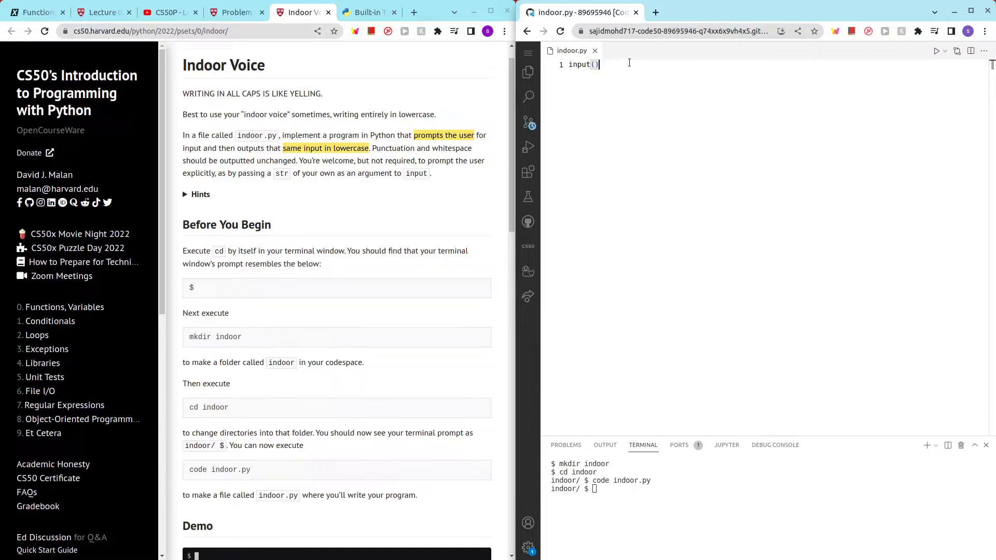
{"action": "type", "text": "python indoor."}
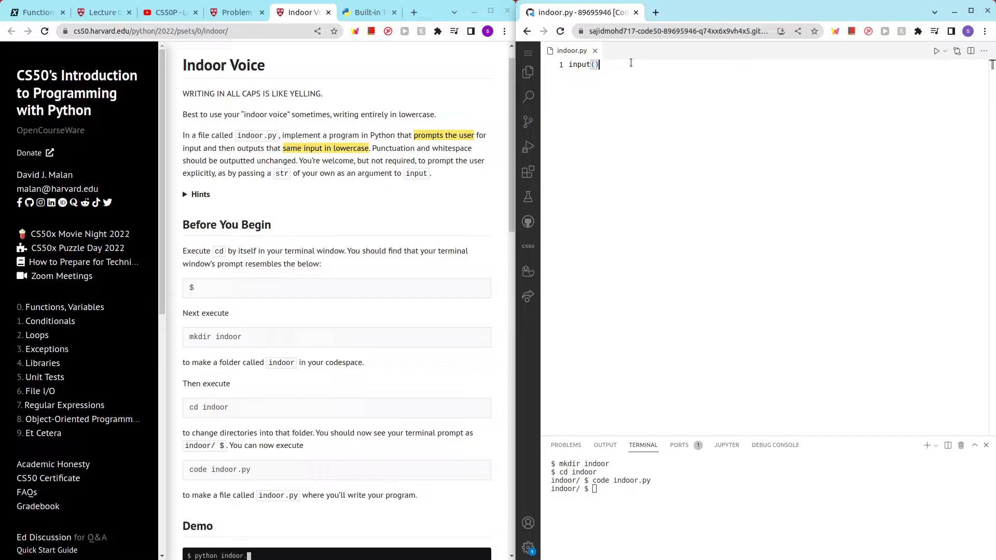
{"action": "type", "text": ".lower()"}
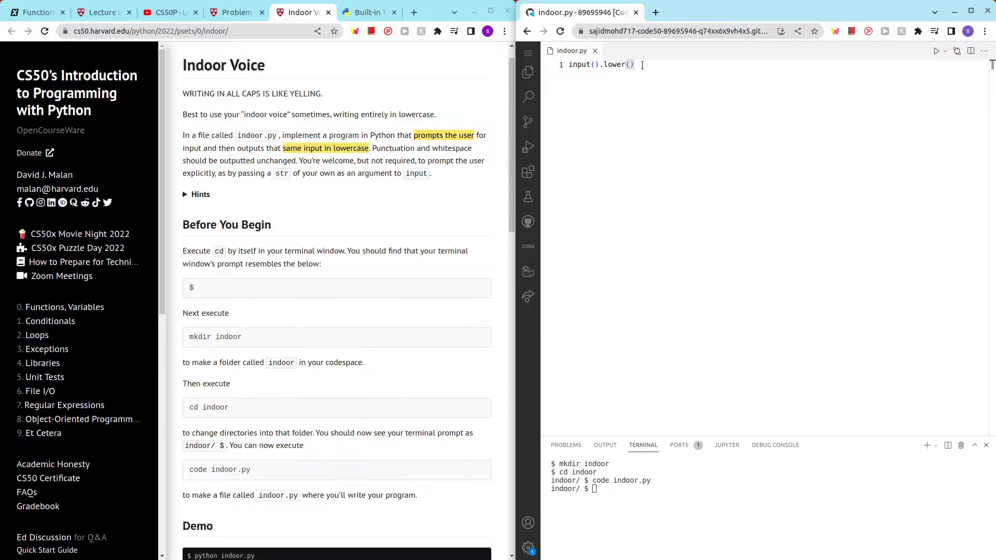
- Recheck the str.lower() docs and spec, wrap the line in print(), and clear the terminal
{"action": "left_click", "coordinate": [366, 13]}
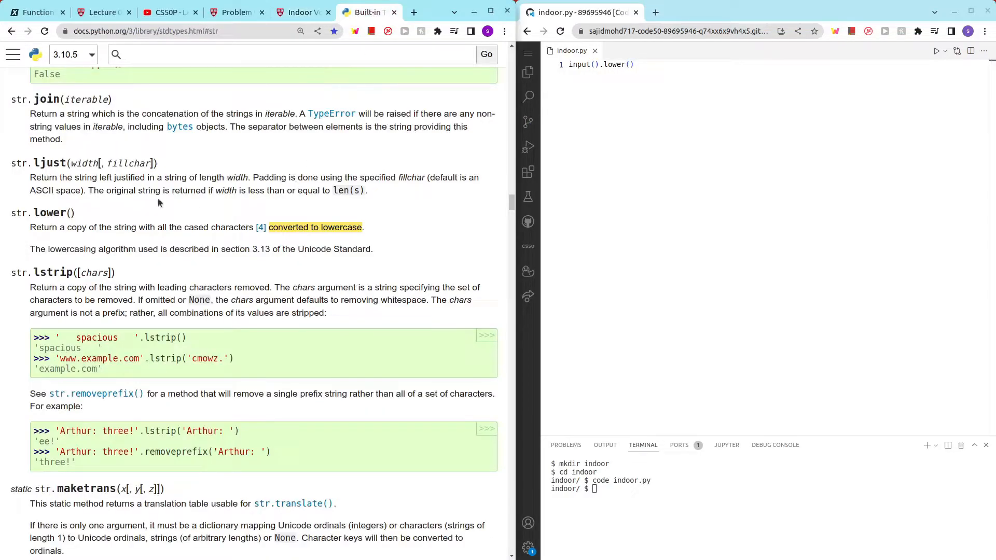
{"action": "left_click", "coordinate": [301, 12]}
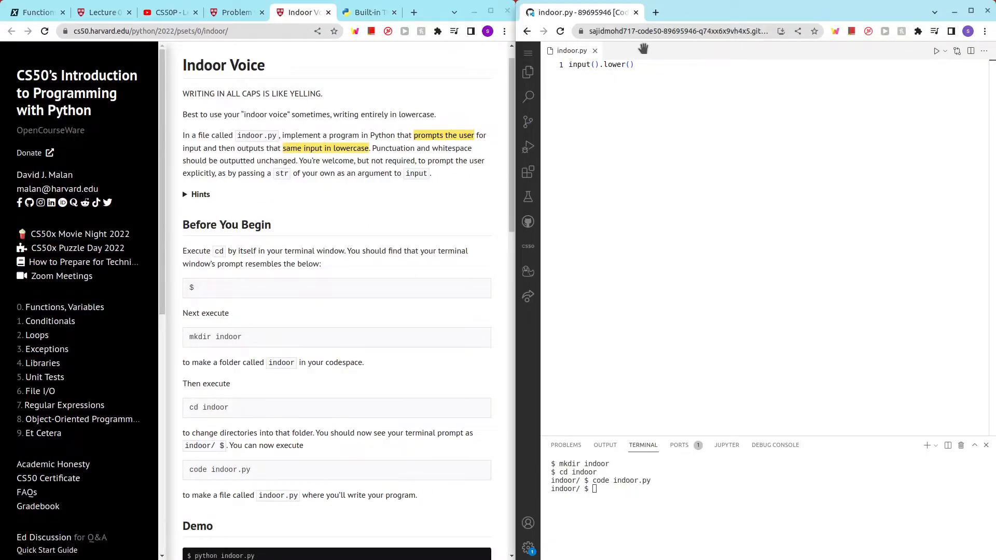
{"action": "type", "text": "print("}
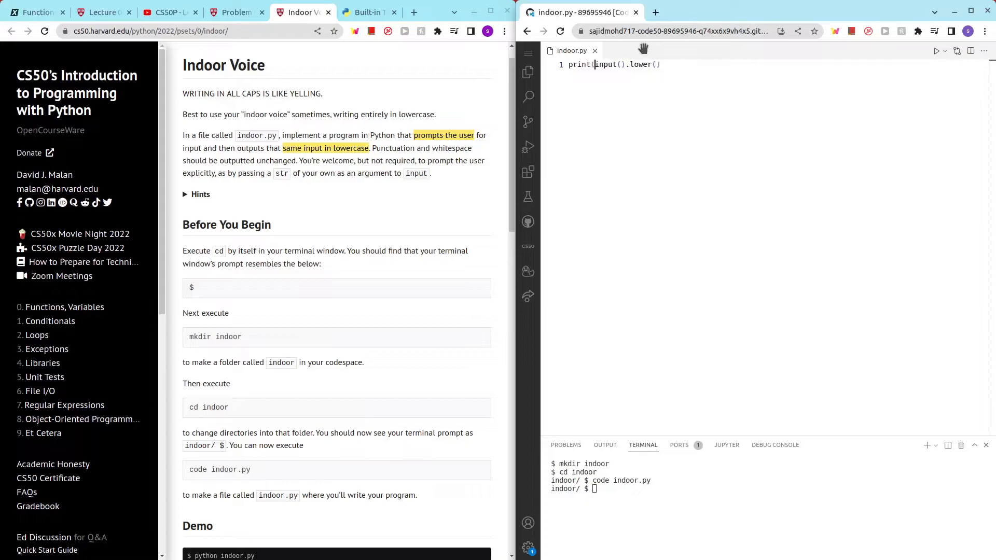
{"action": "left_click", "coordinate": [675, 65]}
{"action": "type", "text": ")"}
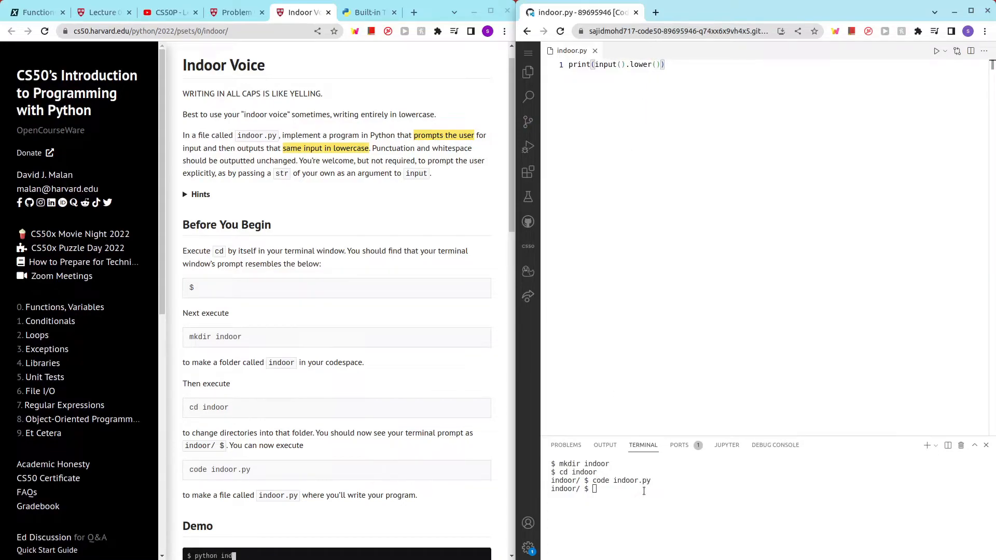
{"action": "key", "text": "Ctrl+C"}
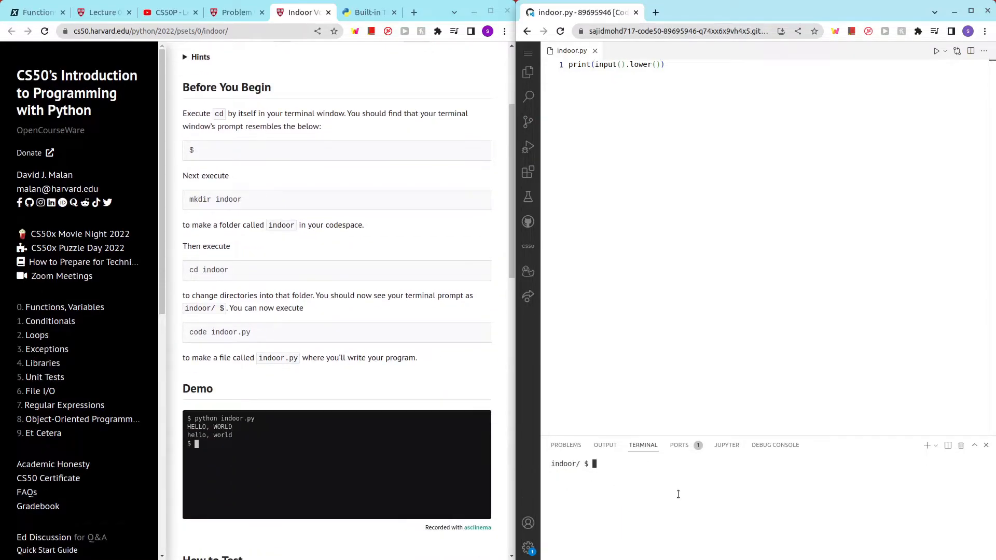
- Run python indoor.py with HELLO, WORLD and get hello, world
{"action": "type", "text": "python indoor.py"}
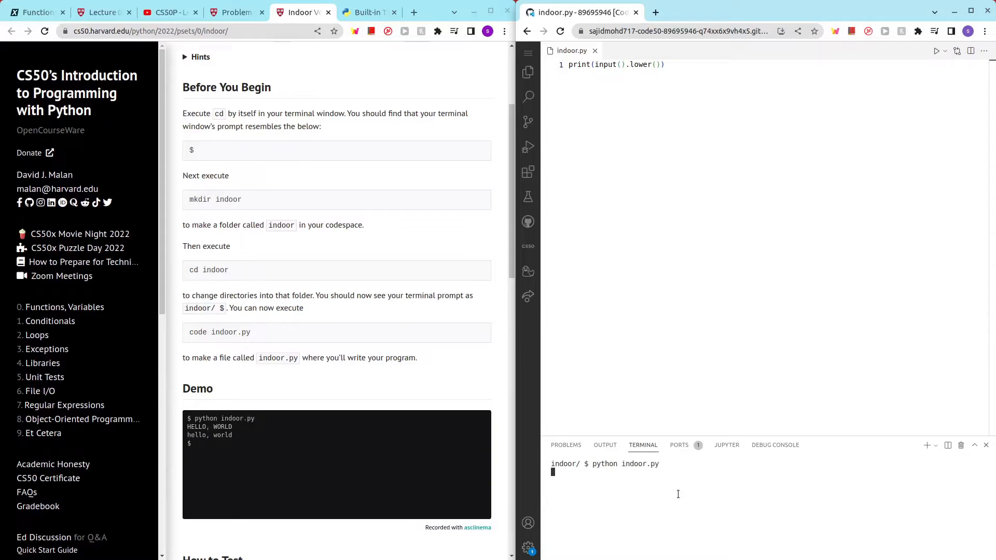
{"action": "type", "text": "HELLO, WORLD"}
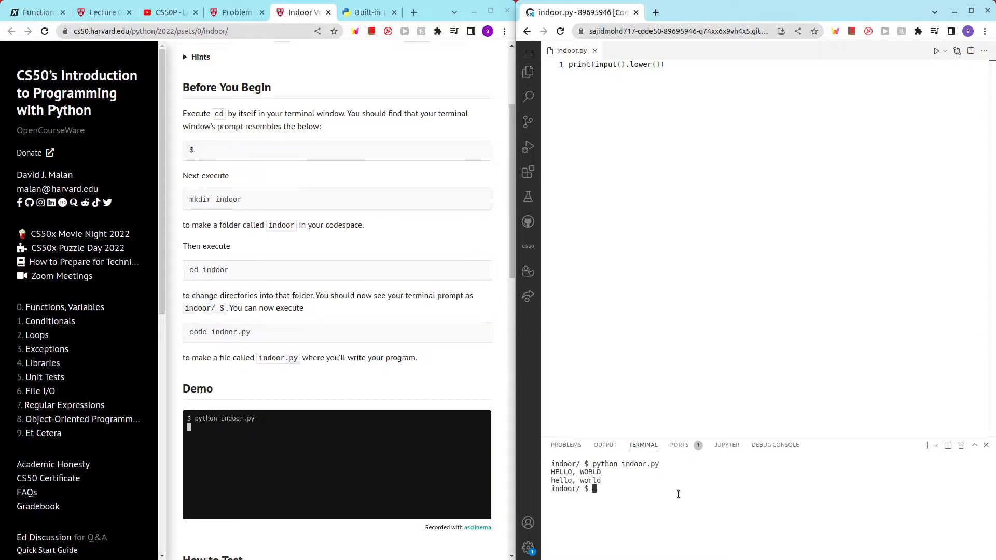
{"action": "scroll", "scroll_direction": "down", "scroll_amount": 3}
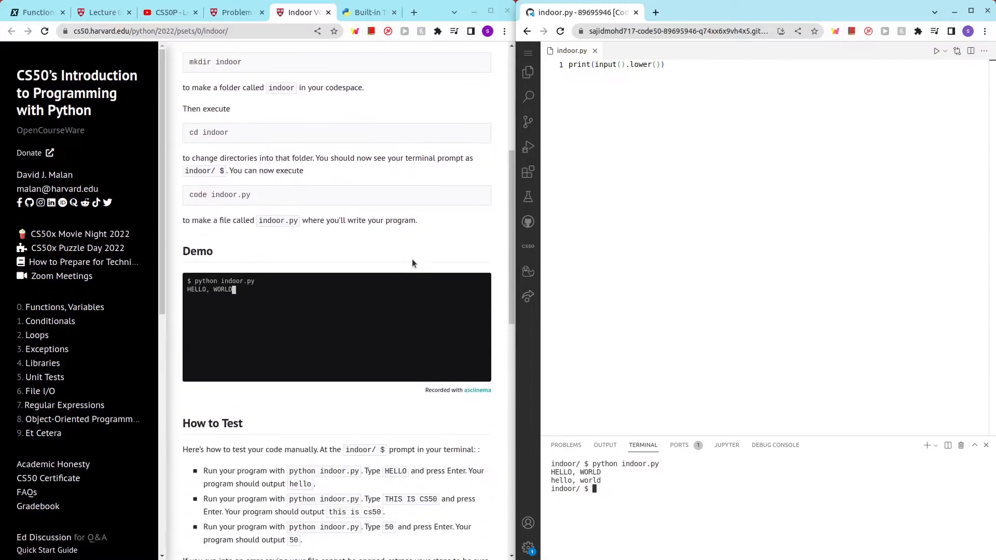
{"action": "scroll", "scroll_direction": "down", "scroll_amount": 3}
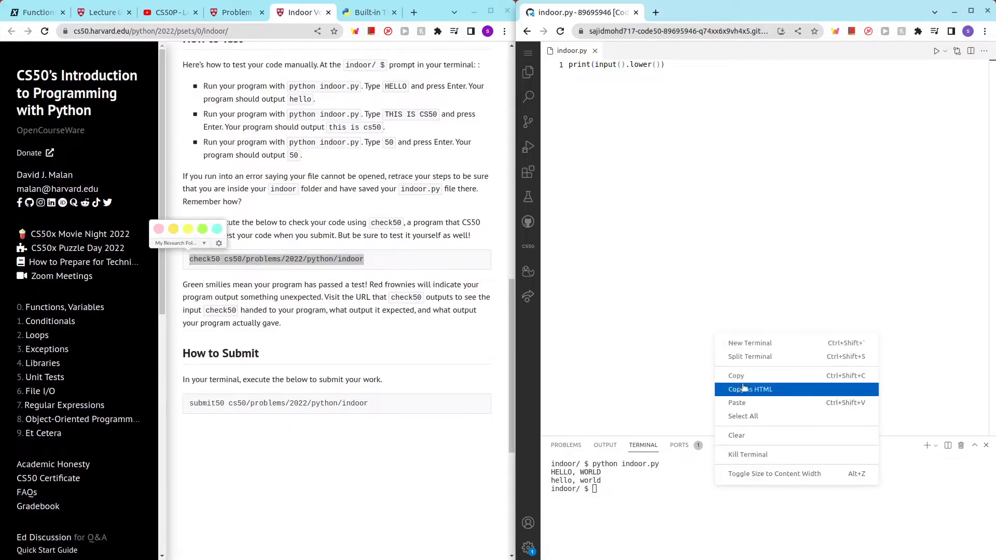
{"action": "mouse_move", "coordinate": [741, 407]}
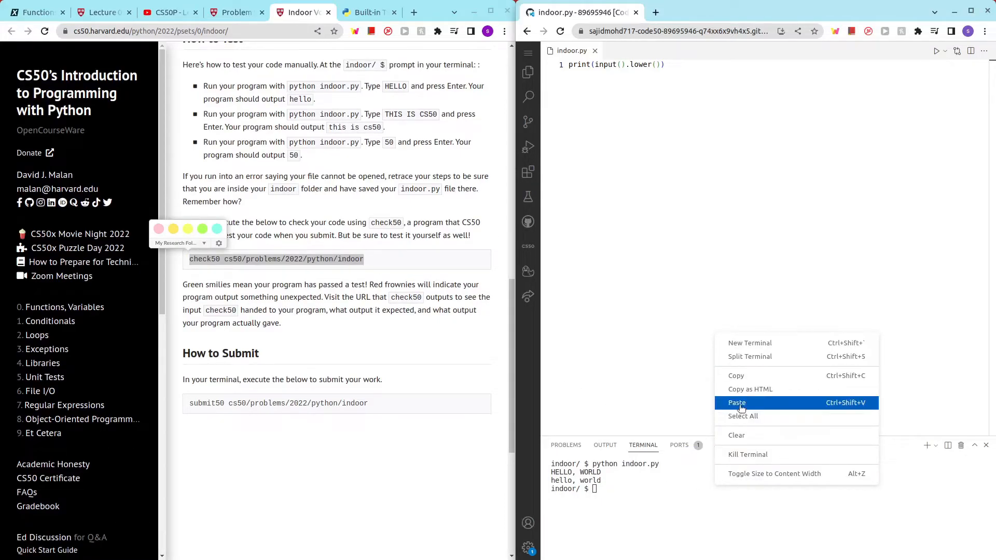
- Paste and run the check50 command, glancing at the docs and Indoor Voice page
{"action": "left_click", "coordinate": [737, 403]}
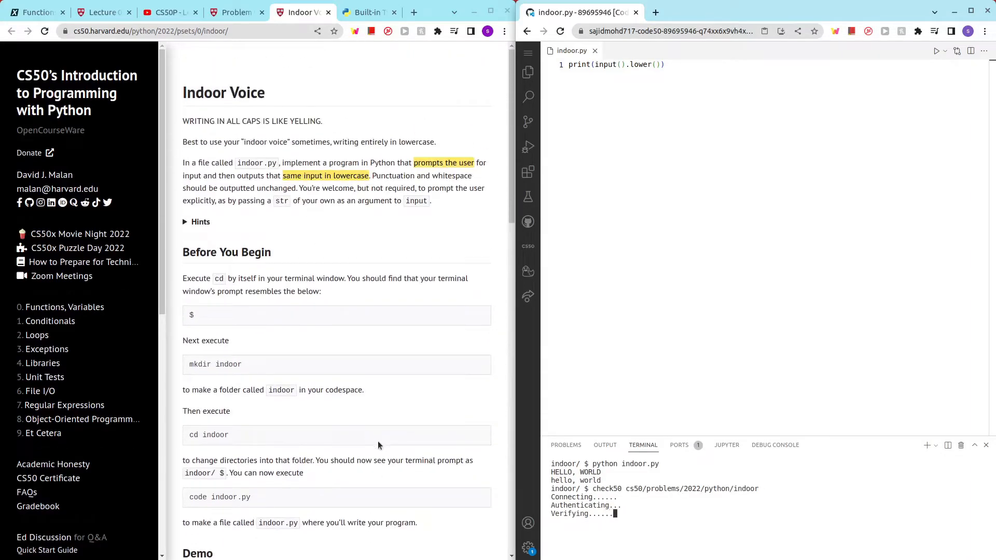
{"action": "left_click", "coordinate": [364, 12]}
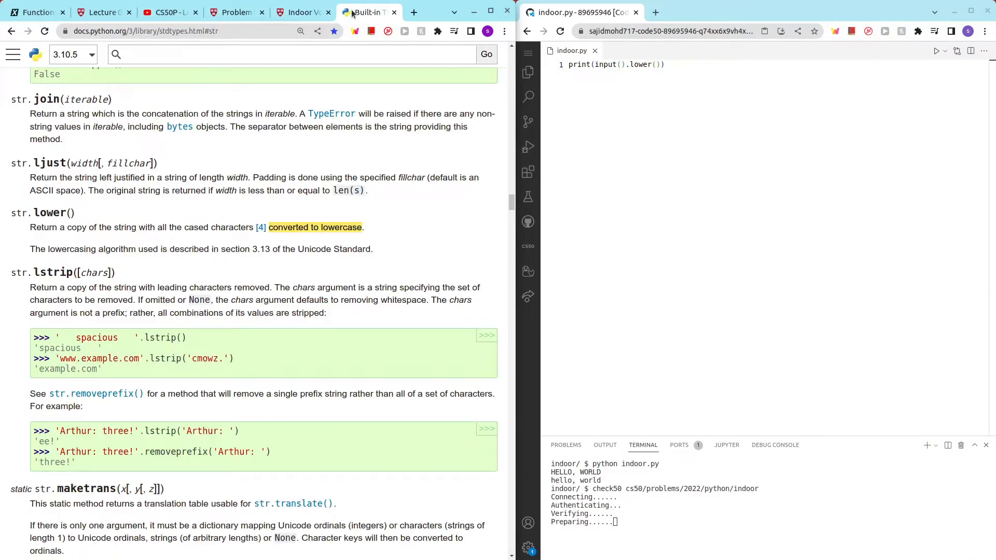
{"action": "left_click", "coordinate": [303, 12]}
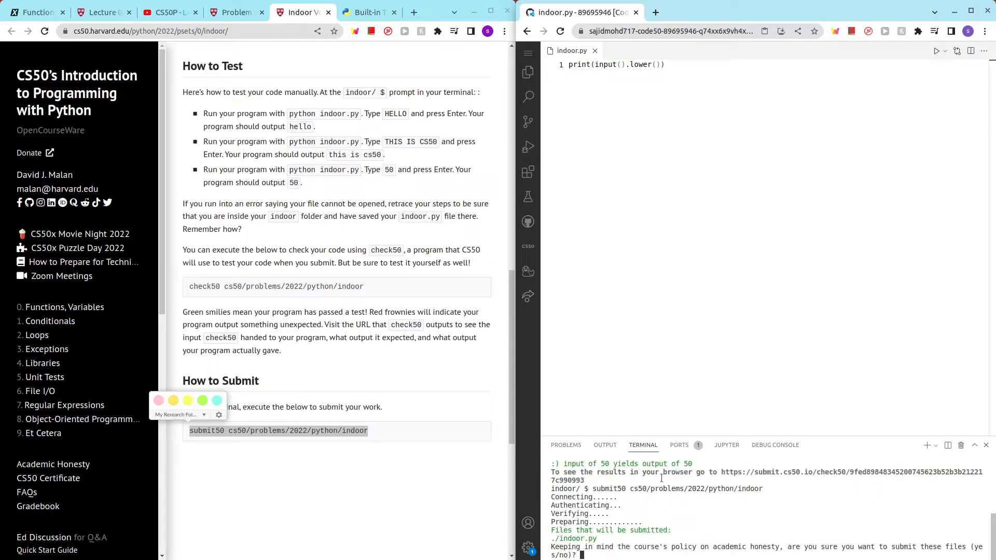
{"action": "mouse_move", "coordinate": [720, 501]}
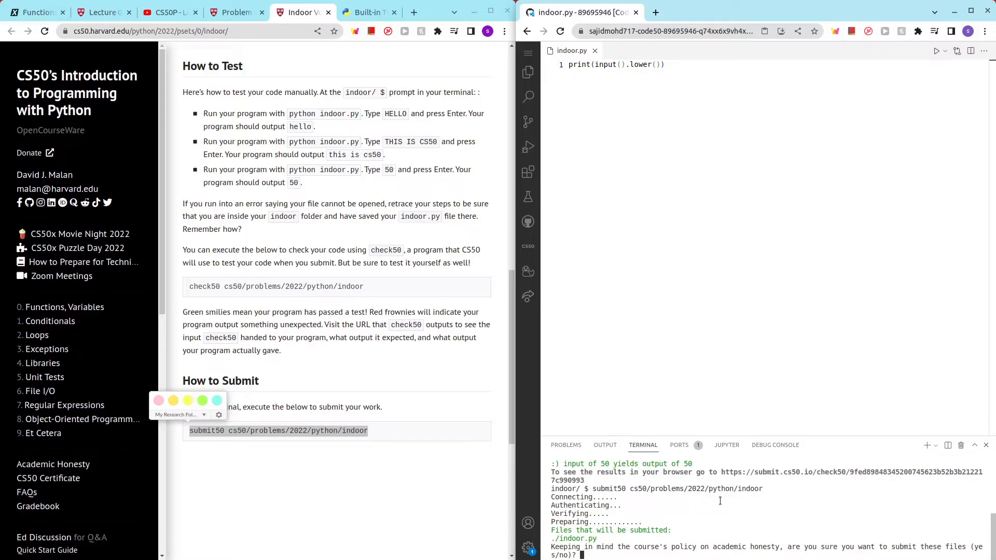
- Confirm the submit50 prompt with YES to upload indoor.py to submit.cs50.io
{"action": "type", "text": "YES"}
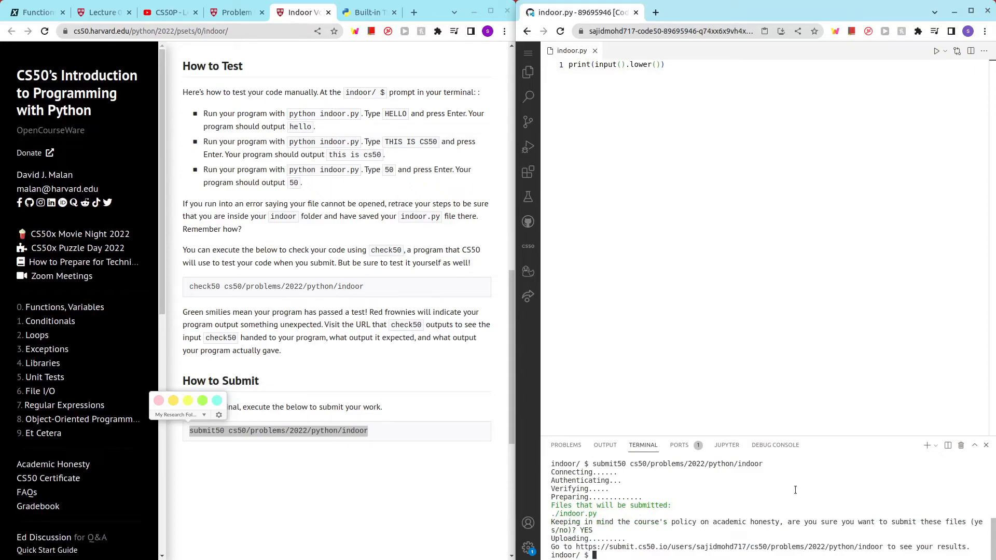
{"action": "mouse_move", "coordinate": [767, 490]}
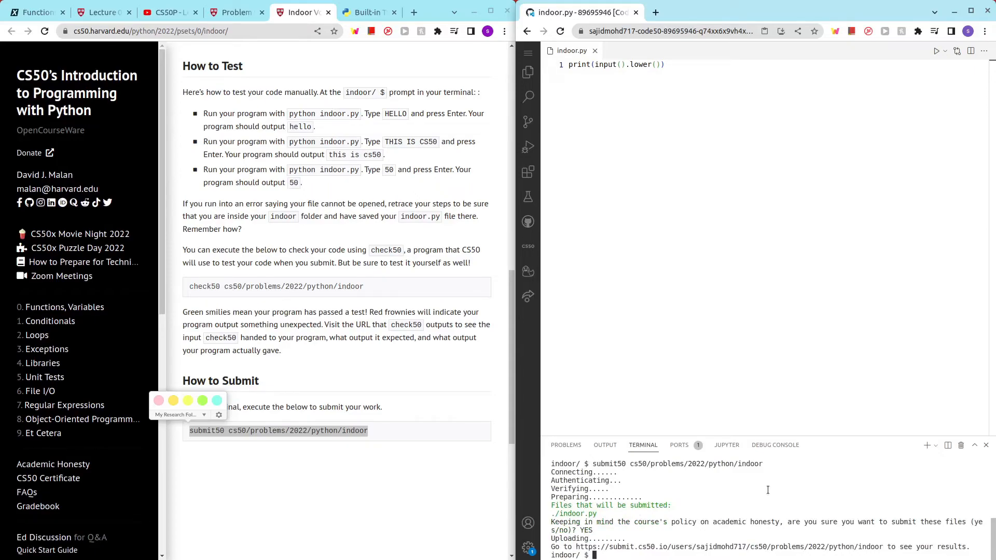